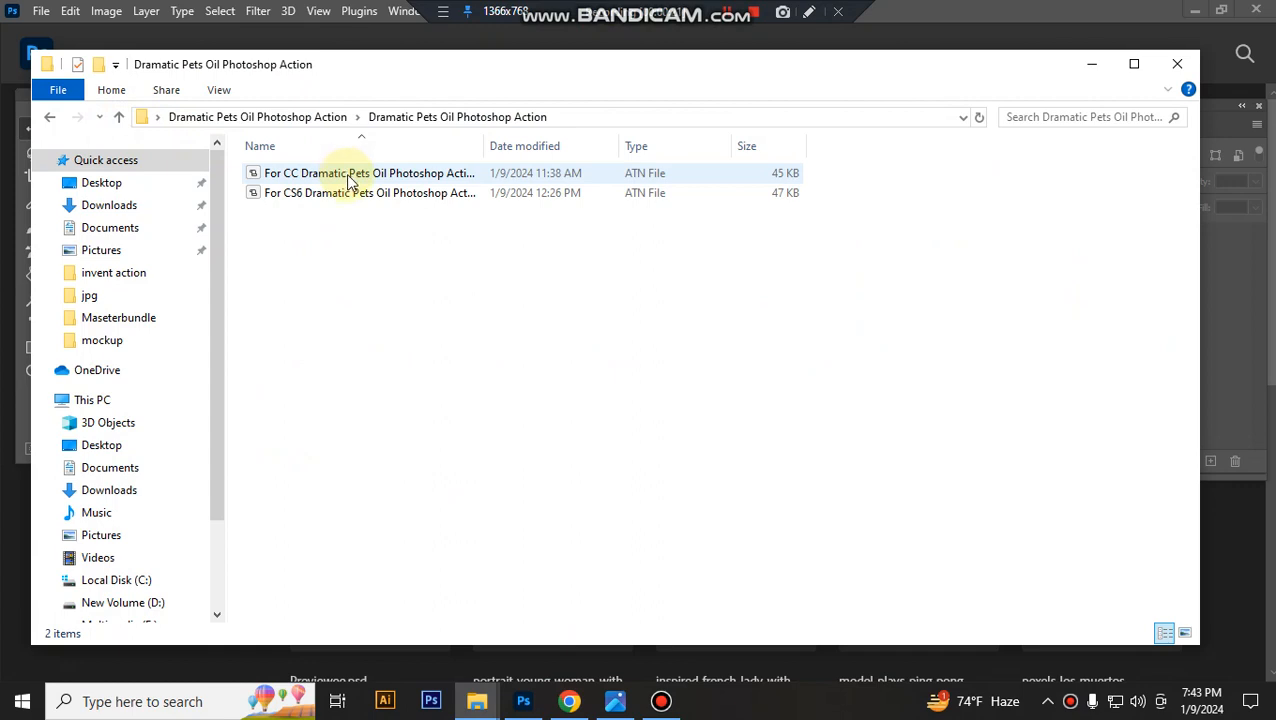
{"action": "mouse_move", "coordinate": [310, 172]}
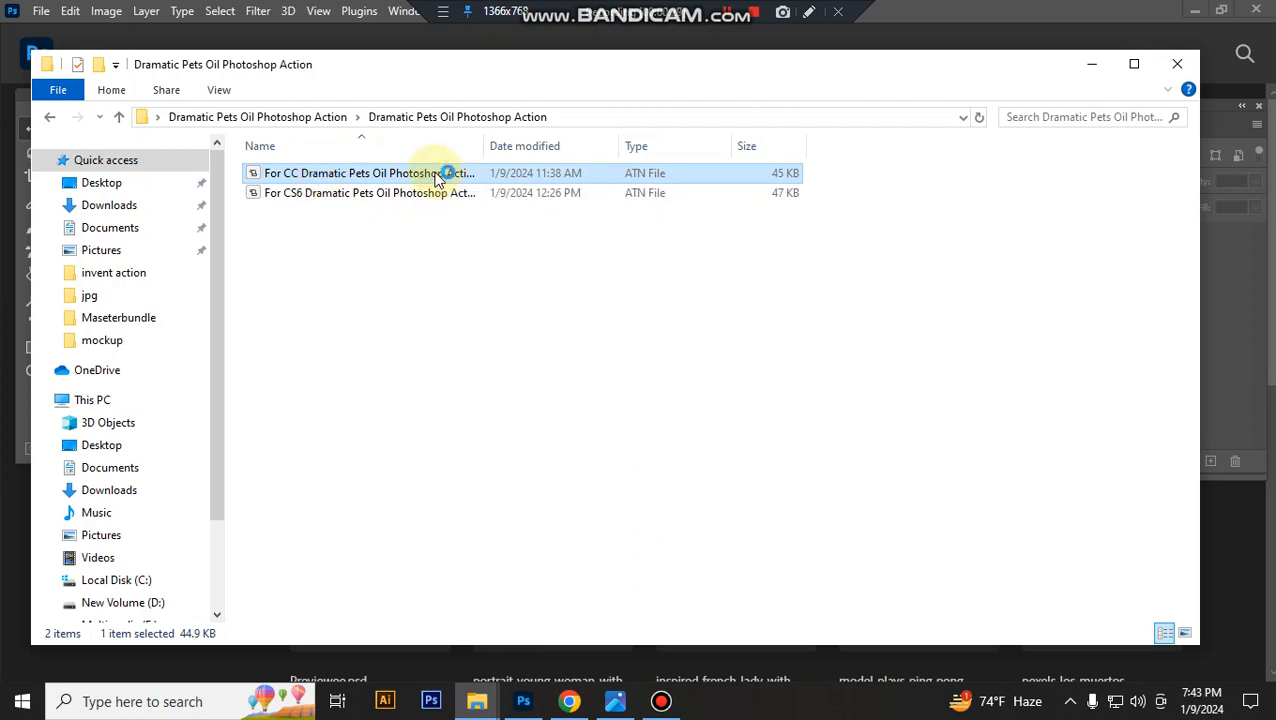
Step: Load the For CC Dramatic Pets Oil .atn action file into Photoshop's Actions panel
{"action": "left_click", "coordinate": [520, 700]}
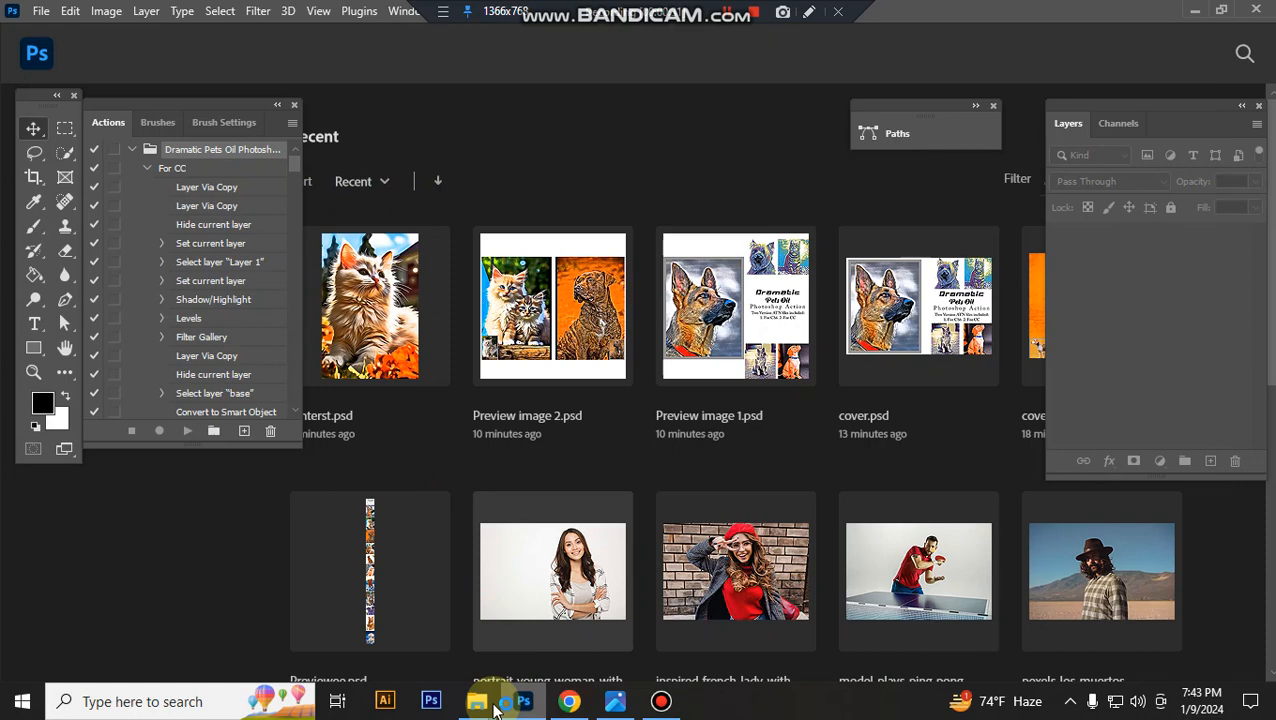
Step: Open the oscar-sutton photo of the dog running through the surf in Photoshop
{"action": "left_click", "coordinate": [476, 700]}
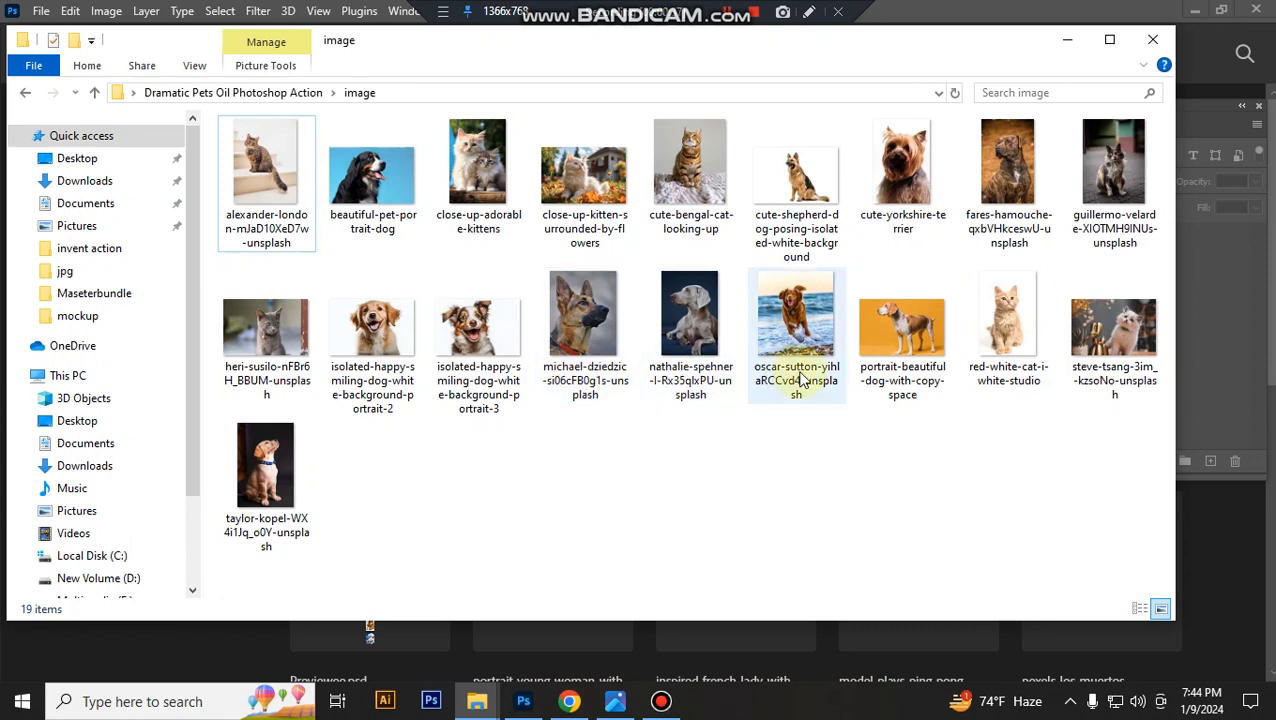
{"action": "left_click", "coordinate": [796, 314]}
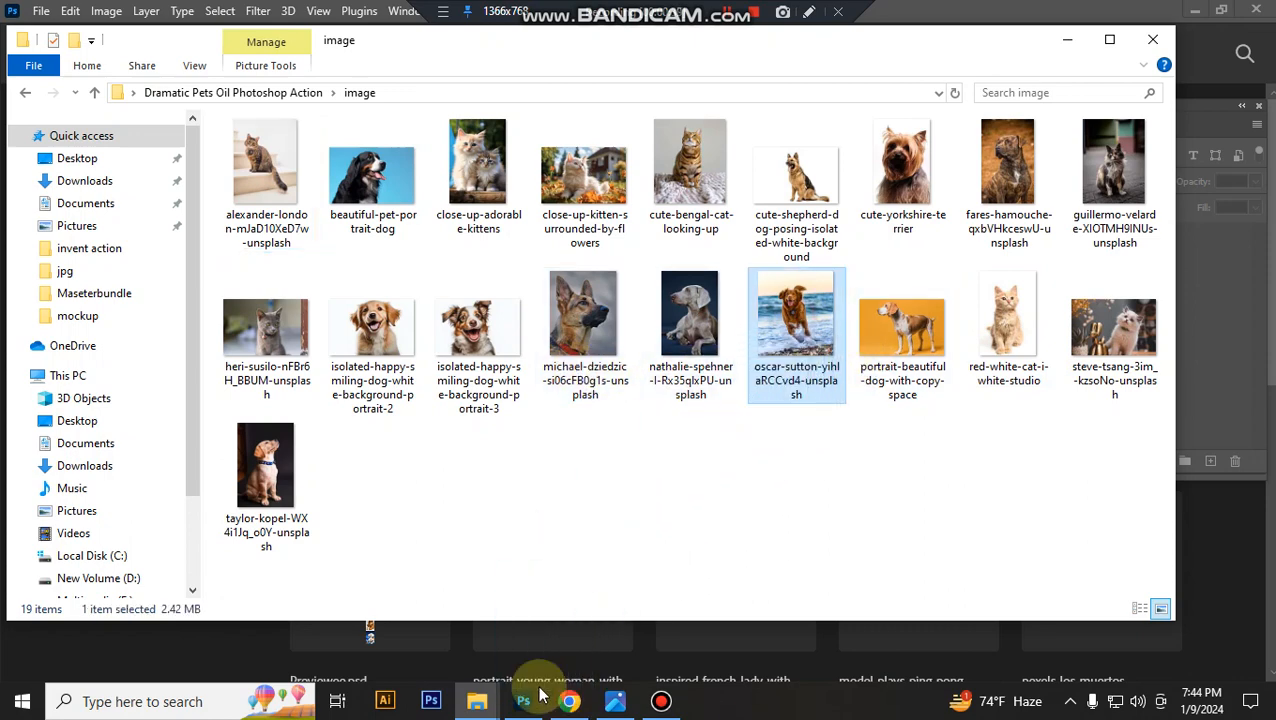
{"action": "left_click", "coordinate": [524, 700]}
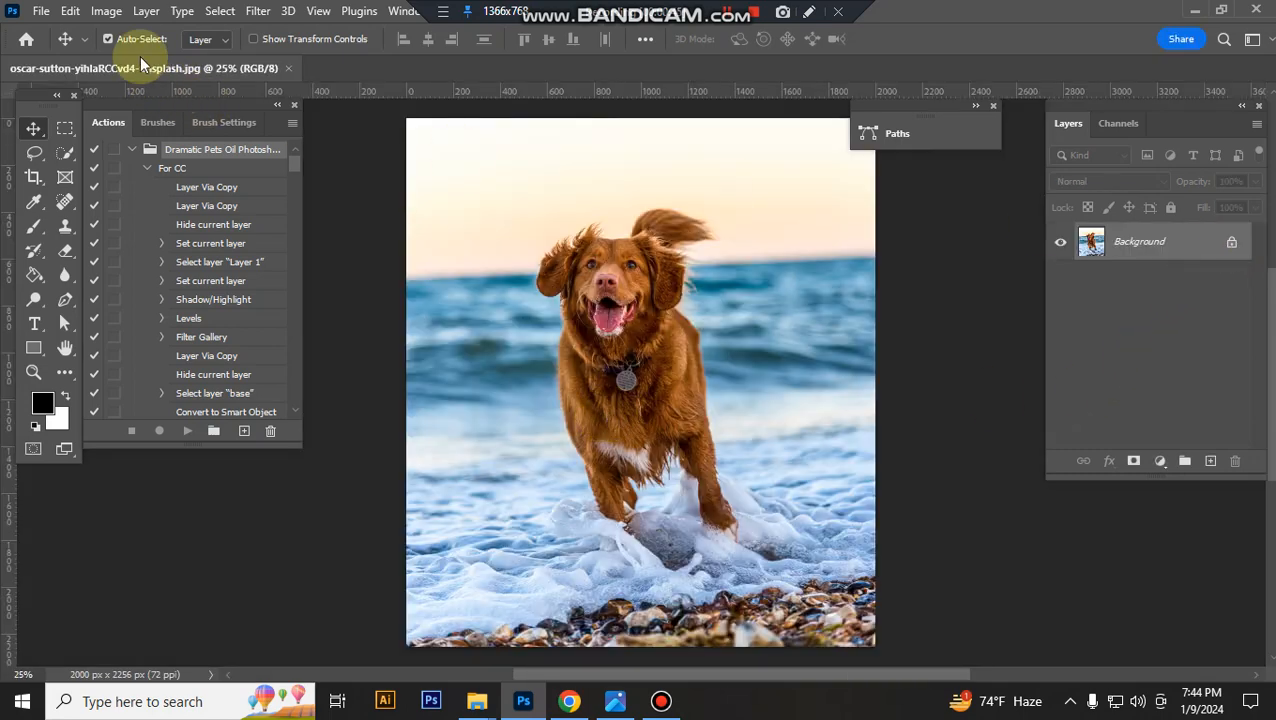
{"action": "left_click", "coordinate": [106, 12]}
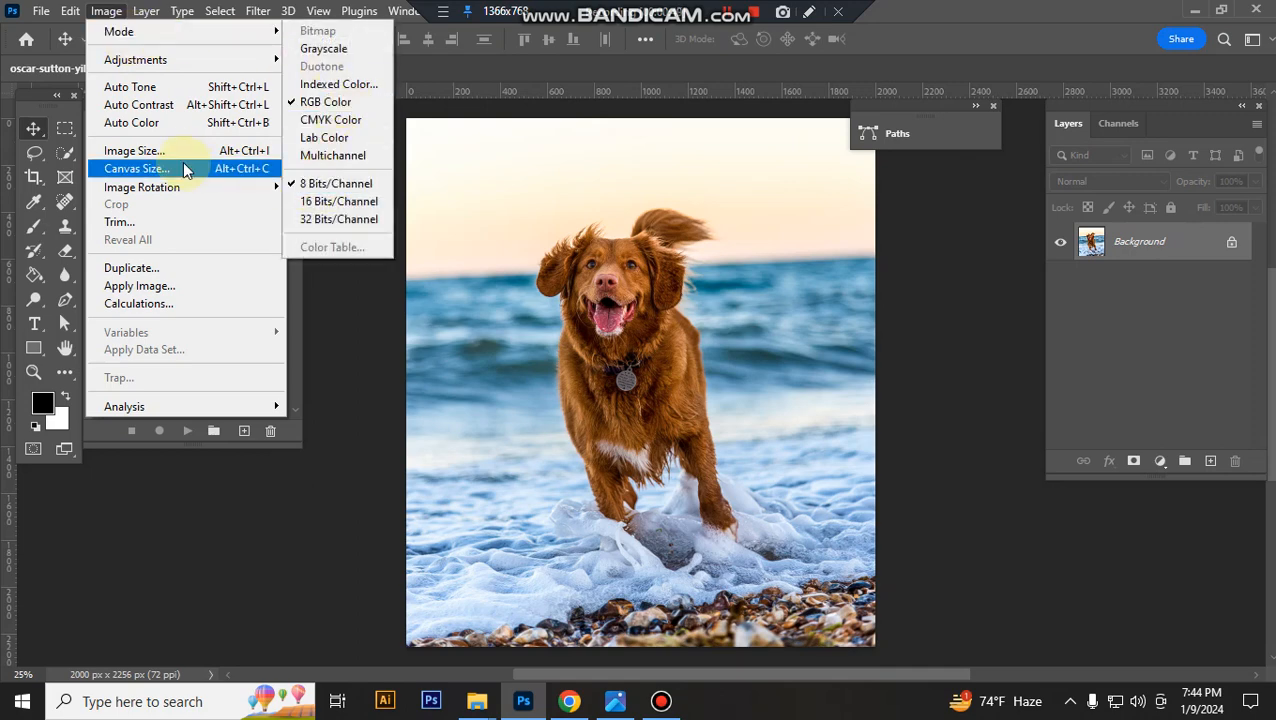
{"action": "left_click", "coordinate": [132, 150]}
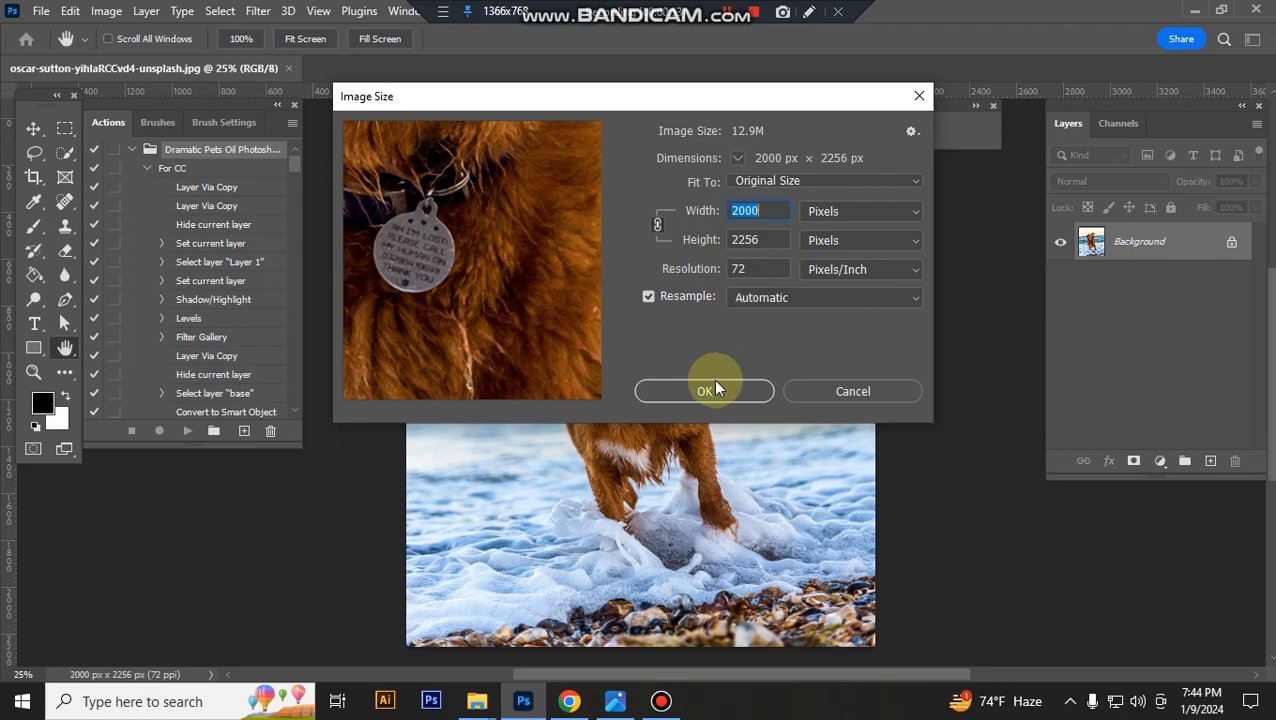
{"action": "left_click", "coordinate": [704, 390]}
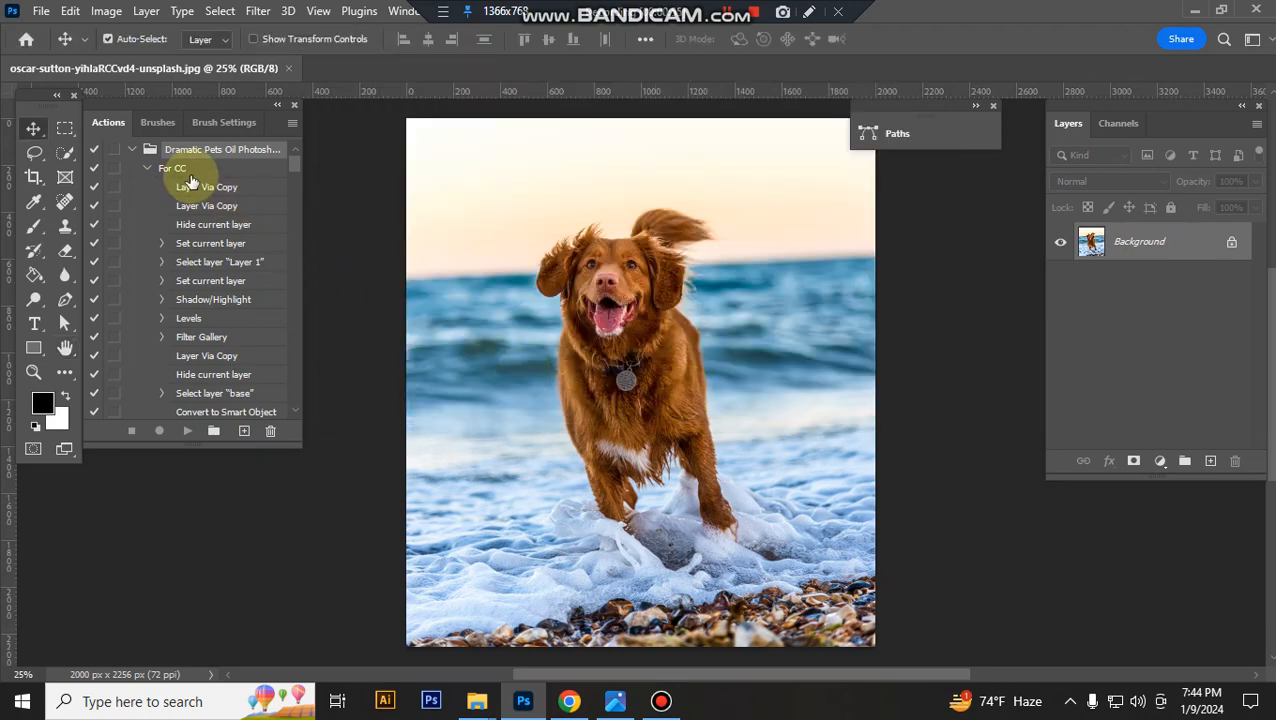
Step: Run the For CC Dramatic Pets Oil action to build the oil-paint effect layers on the dog photo
{"action": "left_click", "coordinate": [186, 430]}
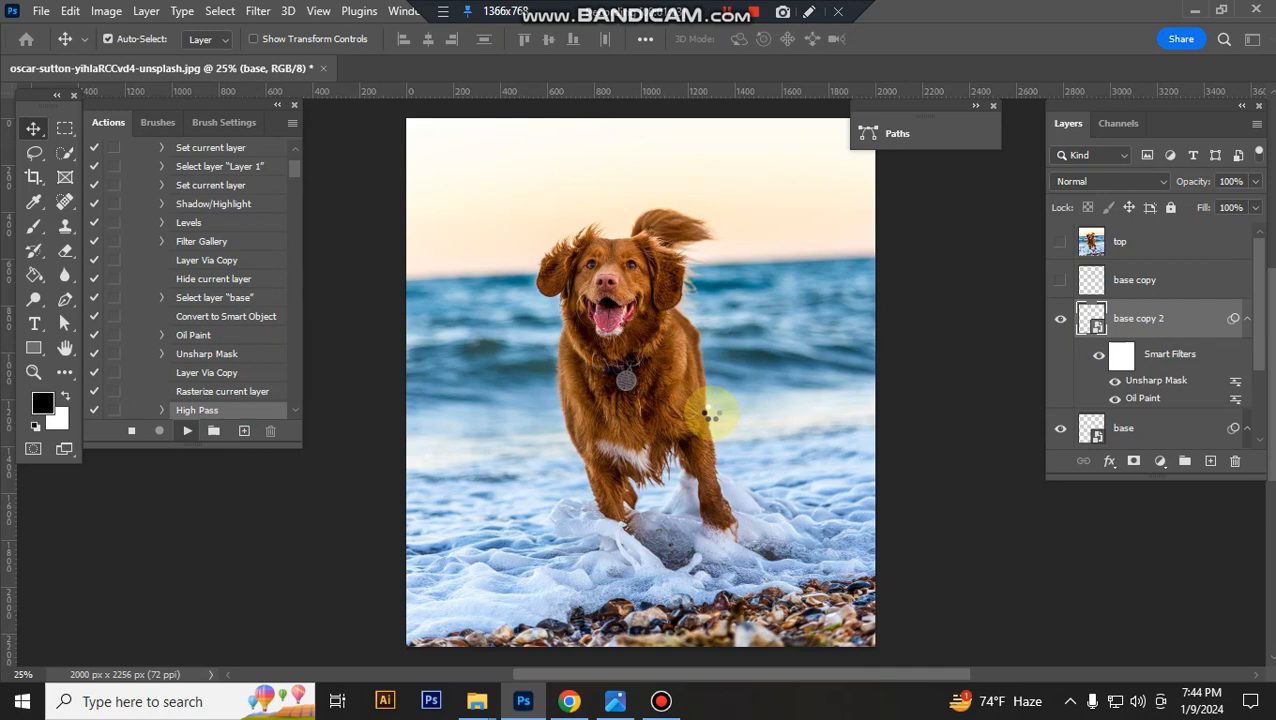
{"action": "scroll", "scroll_direction": "down", "scroll_amount": 3}
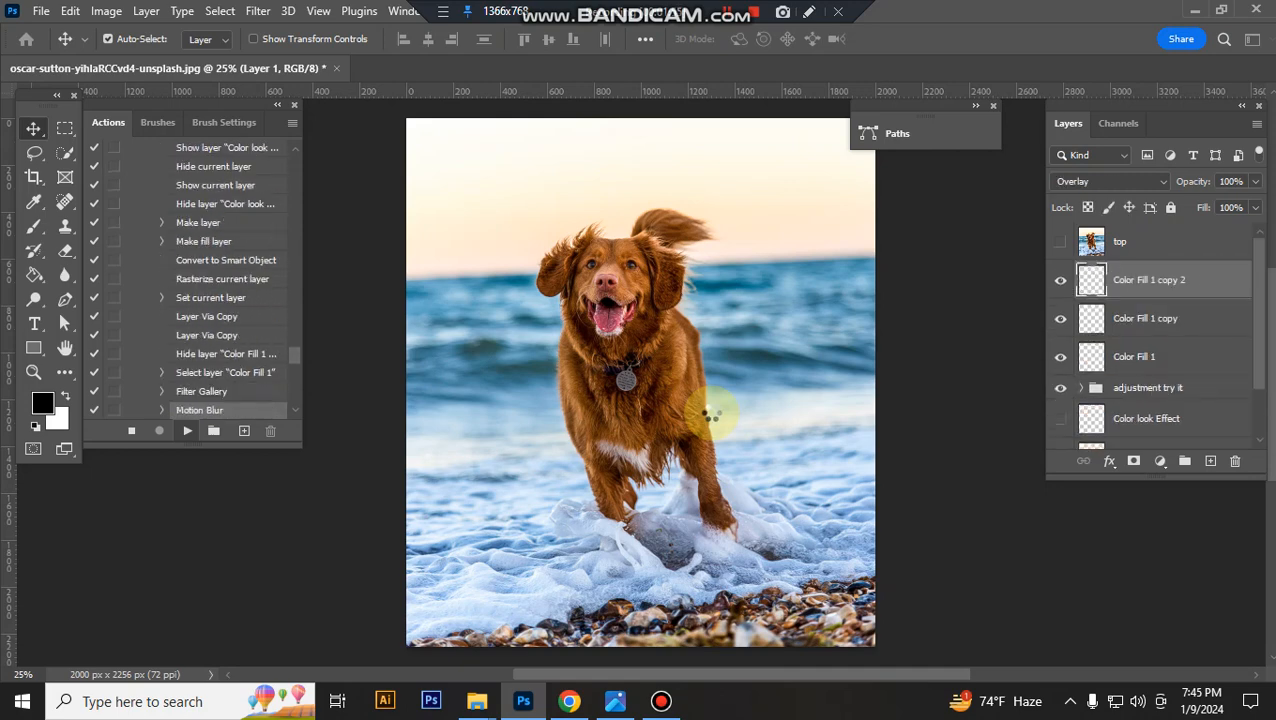
{"action": "scroll", "scroll_direction": "down", "scroll_amount": 3}
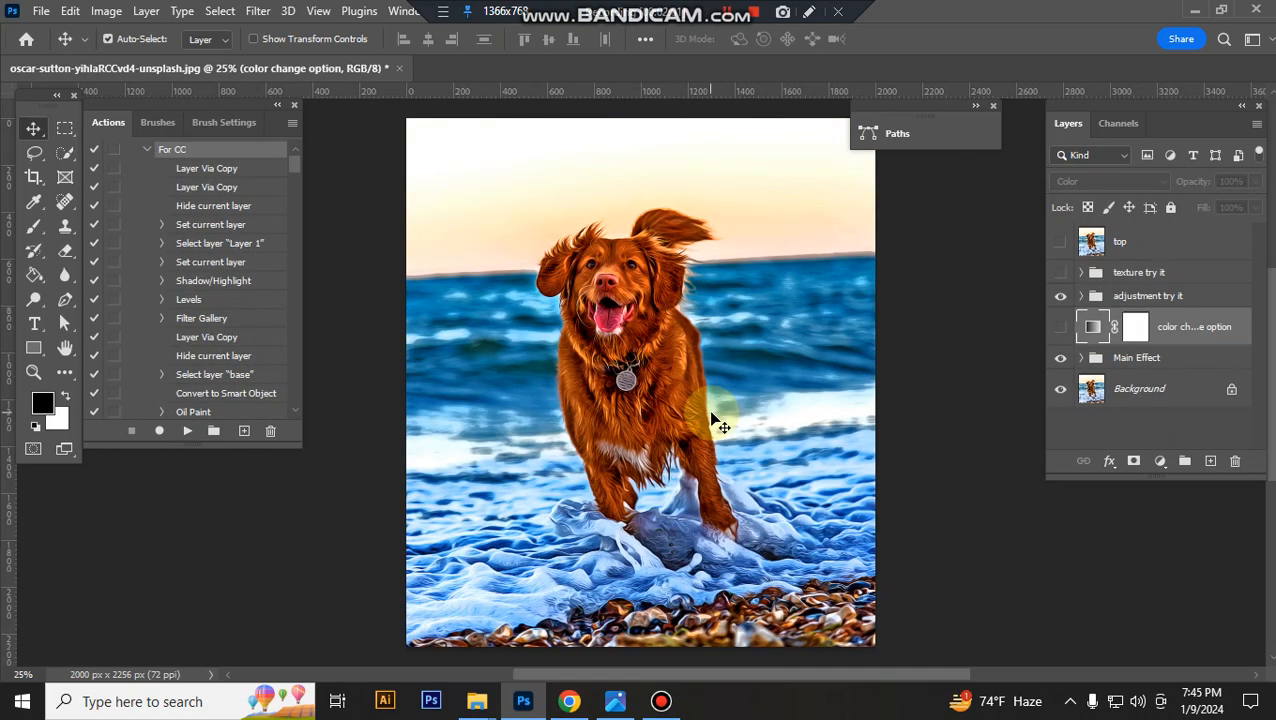
{"action": "mouse_move", "coordinate": [860, 260]}
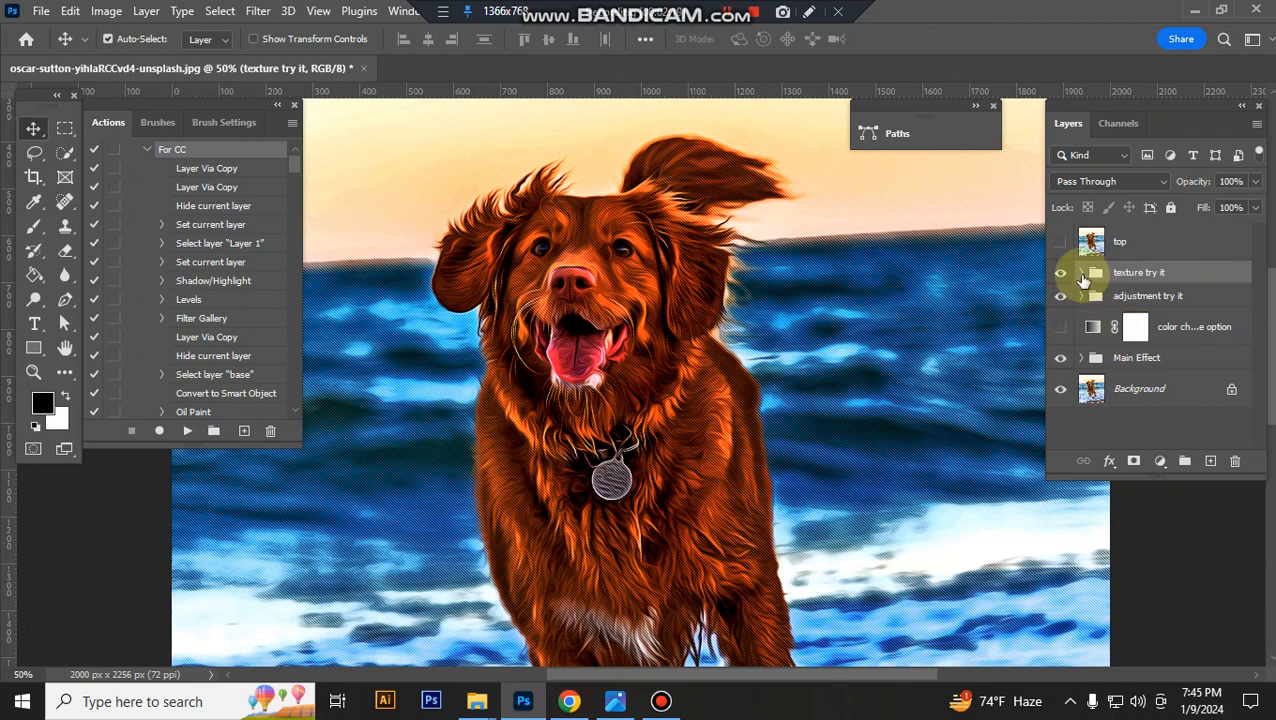
{"action": "left_click", "coordinate": [1080, 272]}
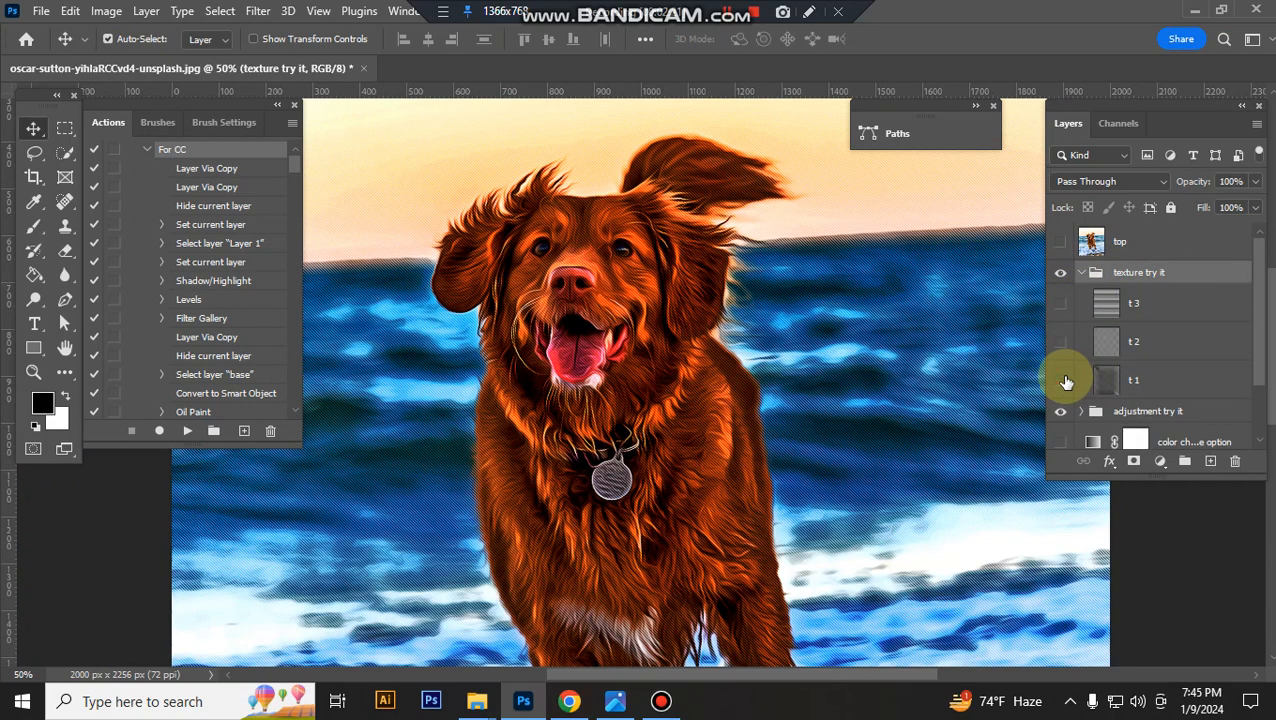
{"action": "left_click", "coordinate": [1060, 340]}
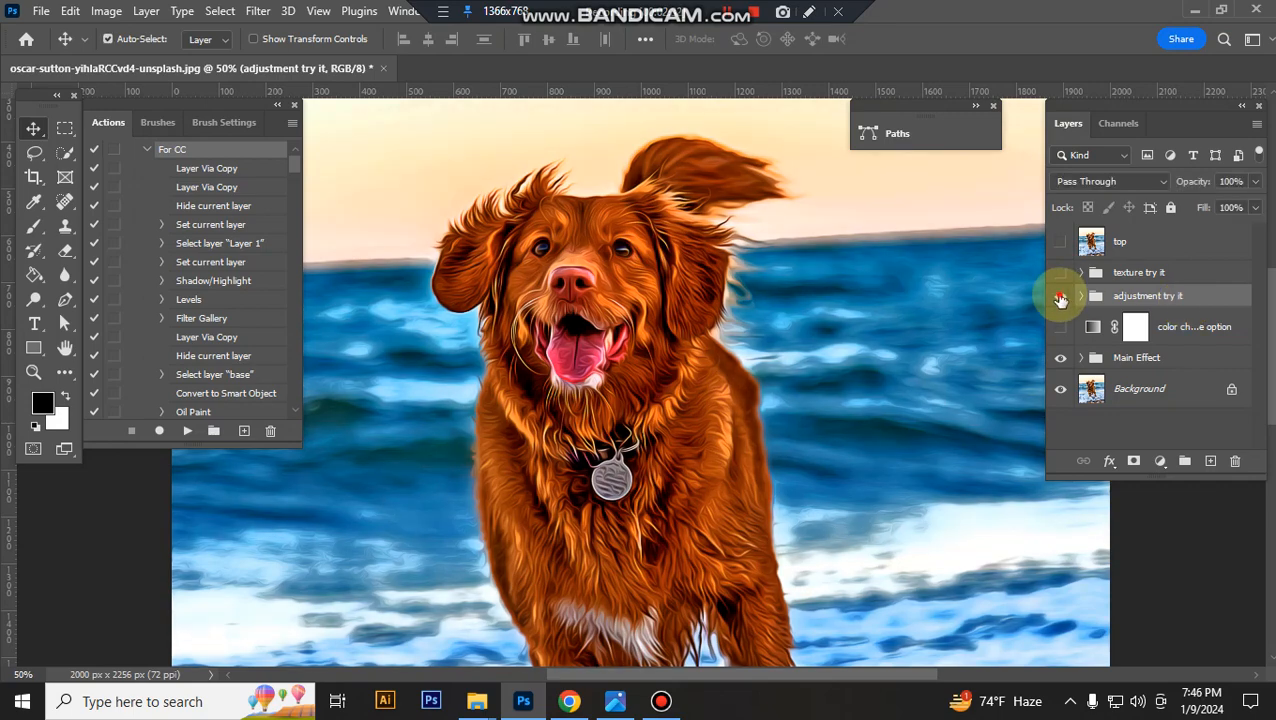
Step: Expand the adjustment group and review Vibrance (+28) and Exposure settings
{"action": "left_click", "coordinate": [1060, 296]}
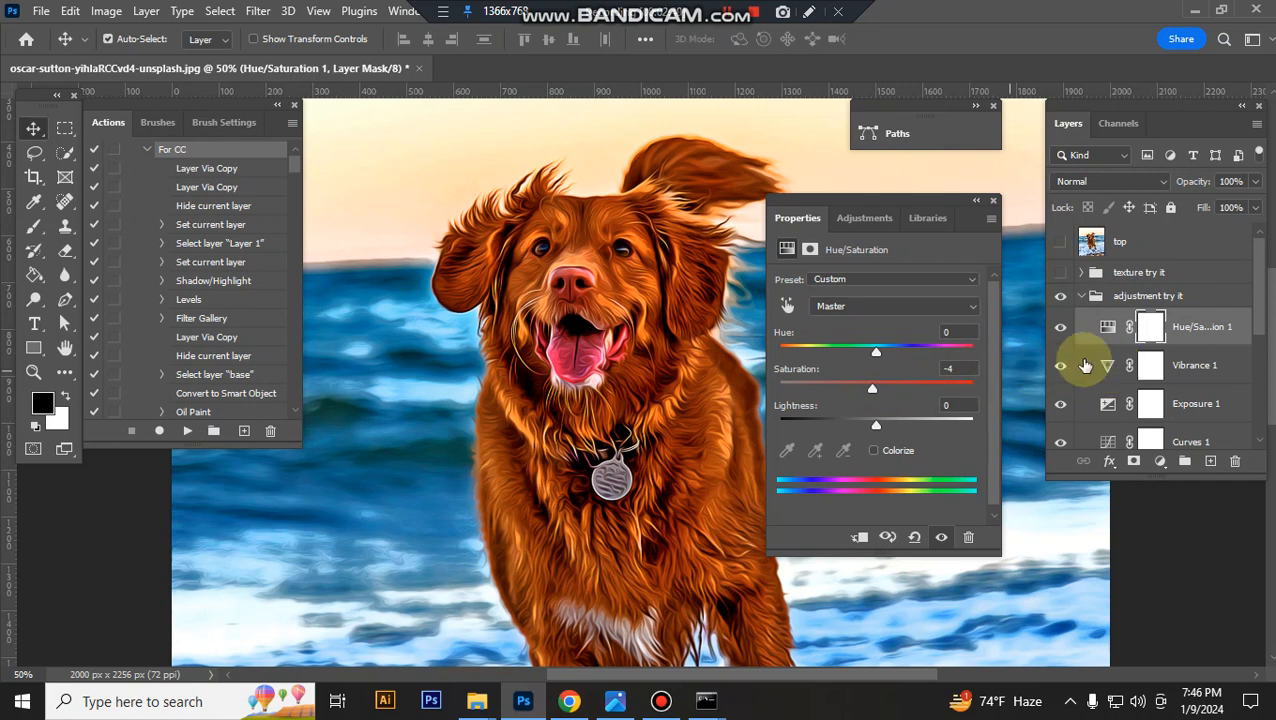
{"action": "left_click", "coordinate": [1196, 364]}
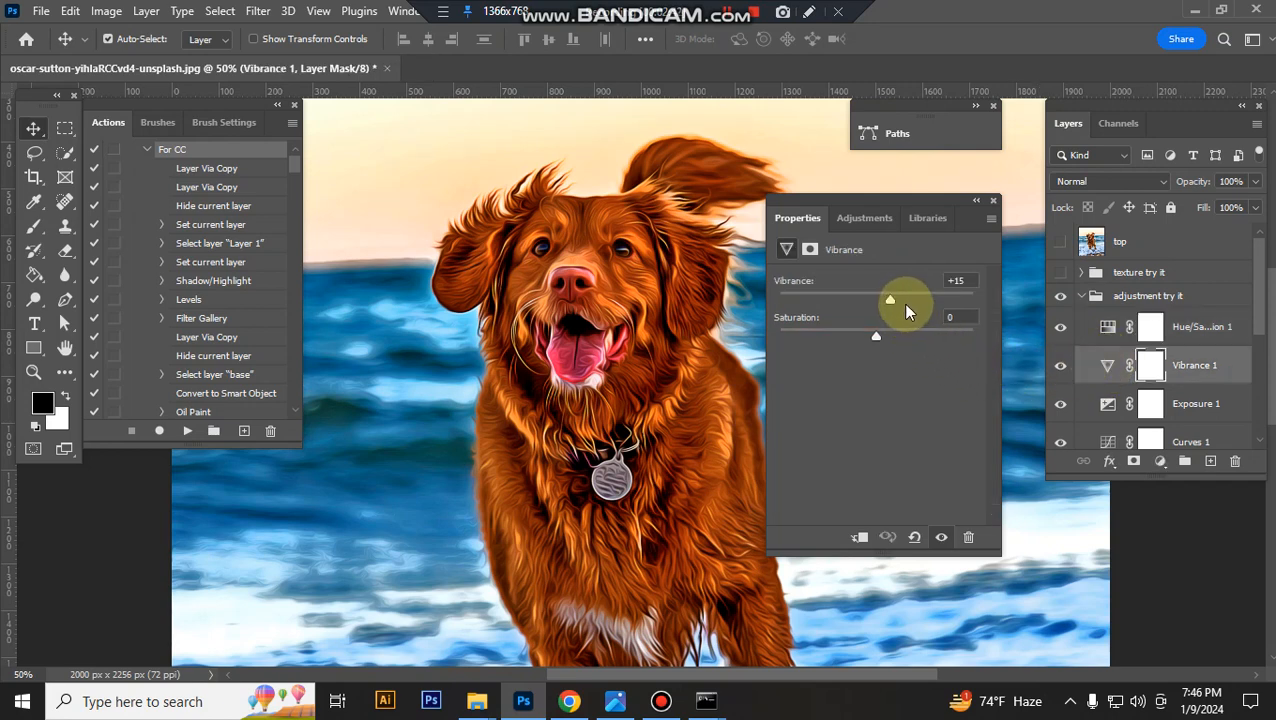
{"action": "left_click_drag", "start_coordinate": [890, 300], "coordinate": [900, 300]}
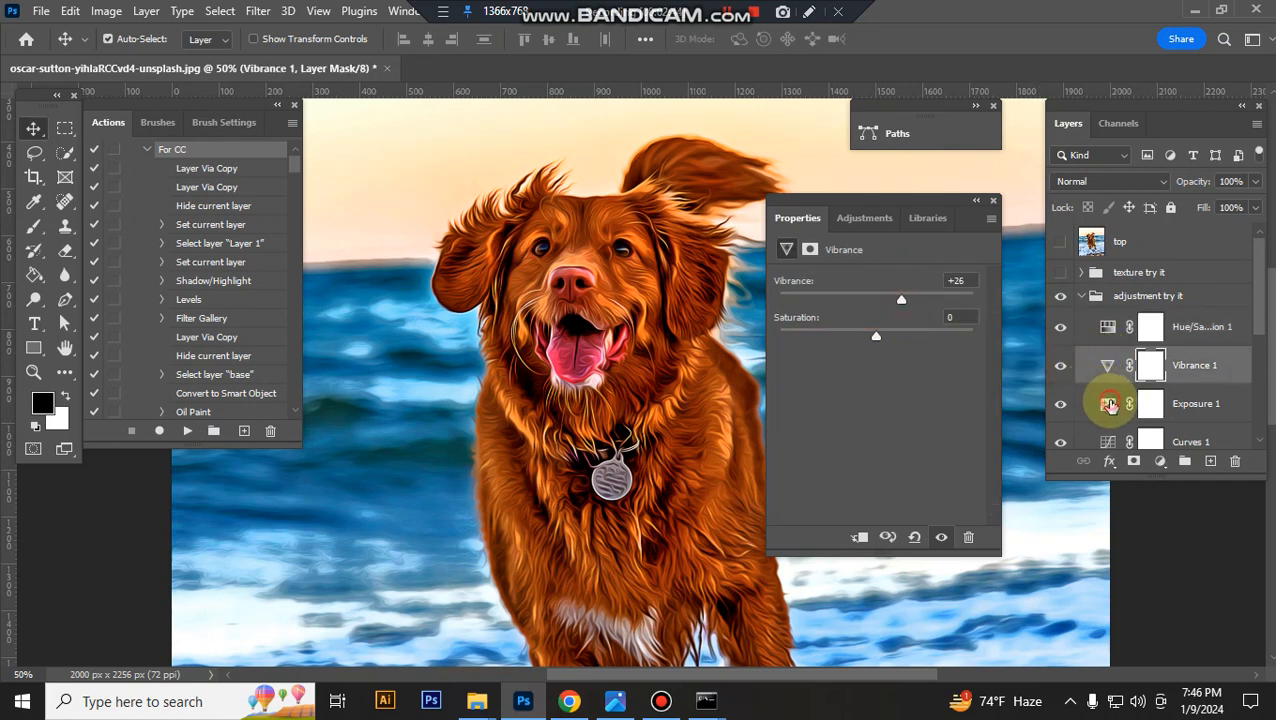
{"action": "left_click", "coordinate": [1196, 404]}
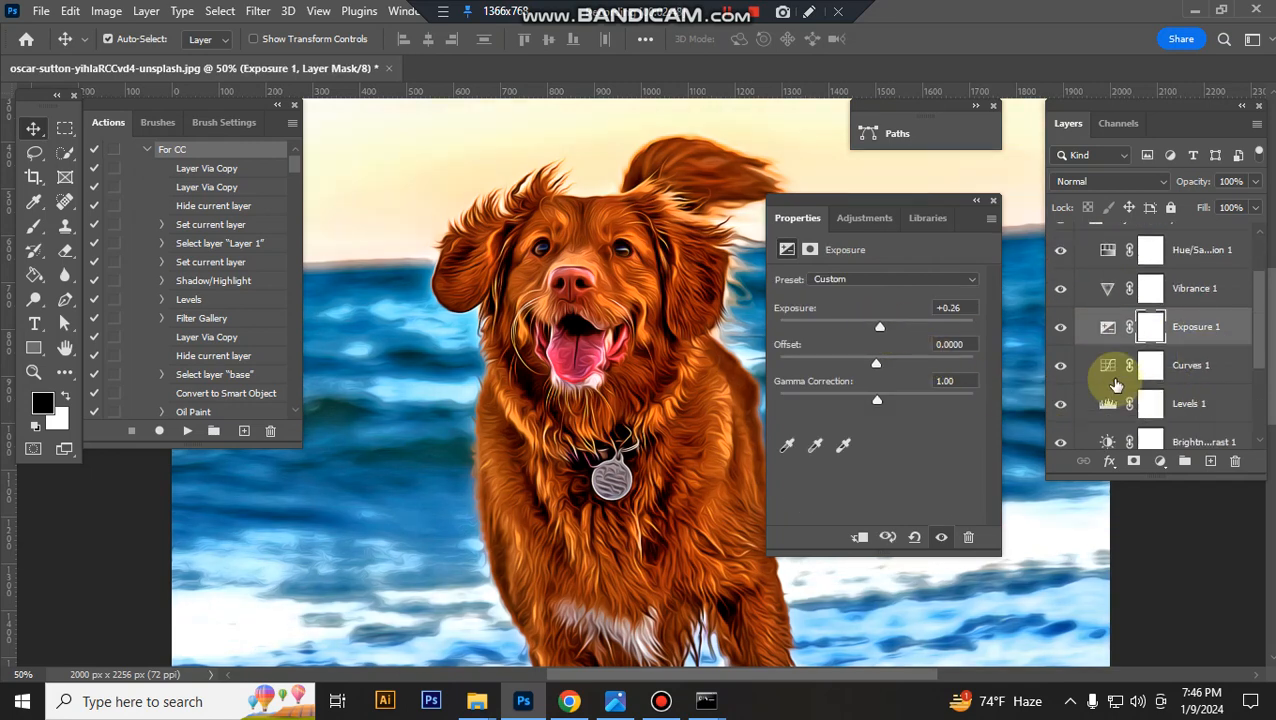
Step: Add a control point on the Curves 1 tone curve and reshape it to adjust the tones
{"action": "left_click", "coordinate": [1190, 364]}
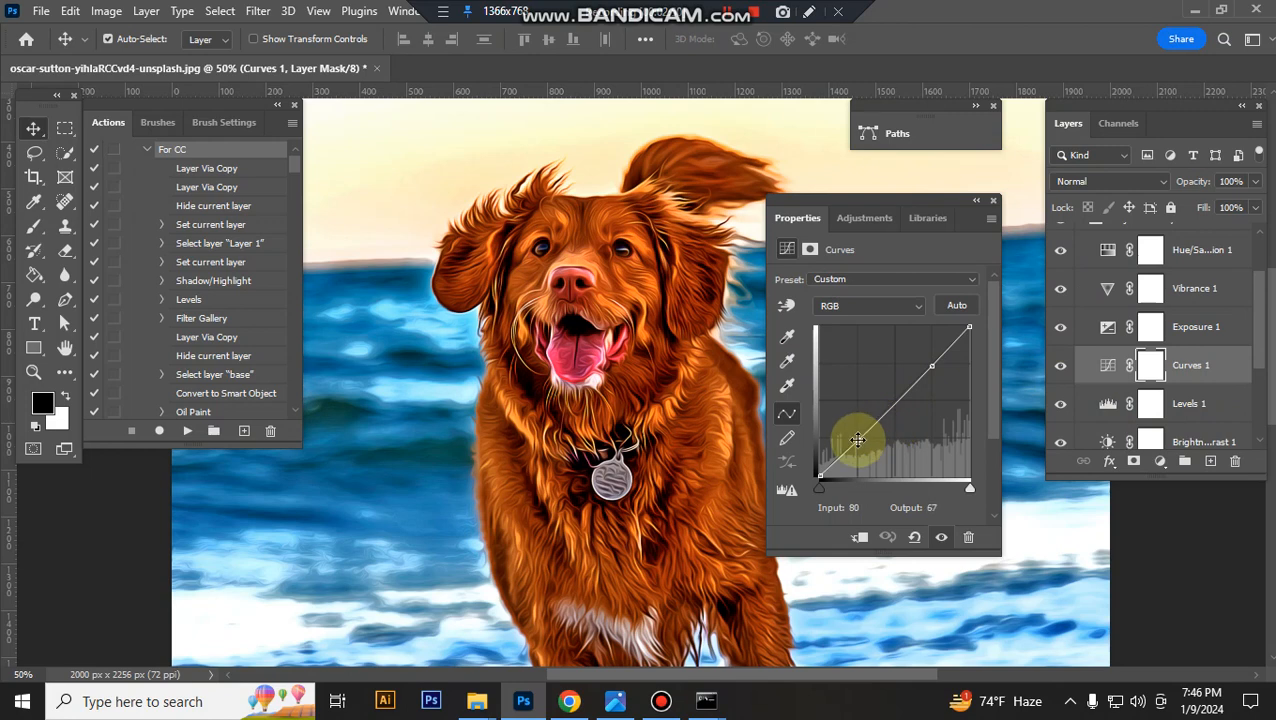
{"action": "left_click_drag", "start_coordinate": [856, 440], "coordinate": [930, 364]}
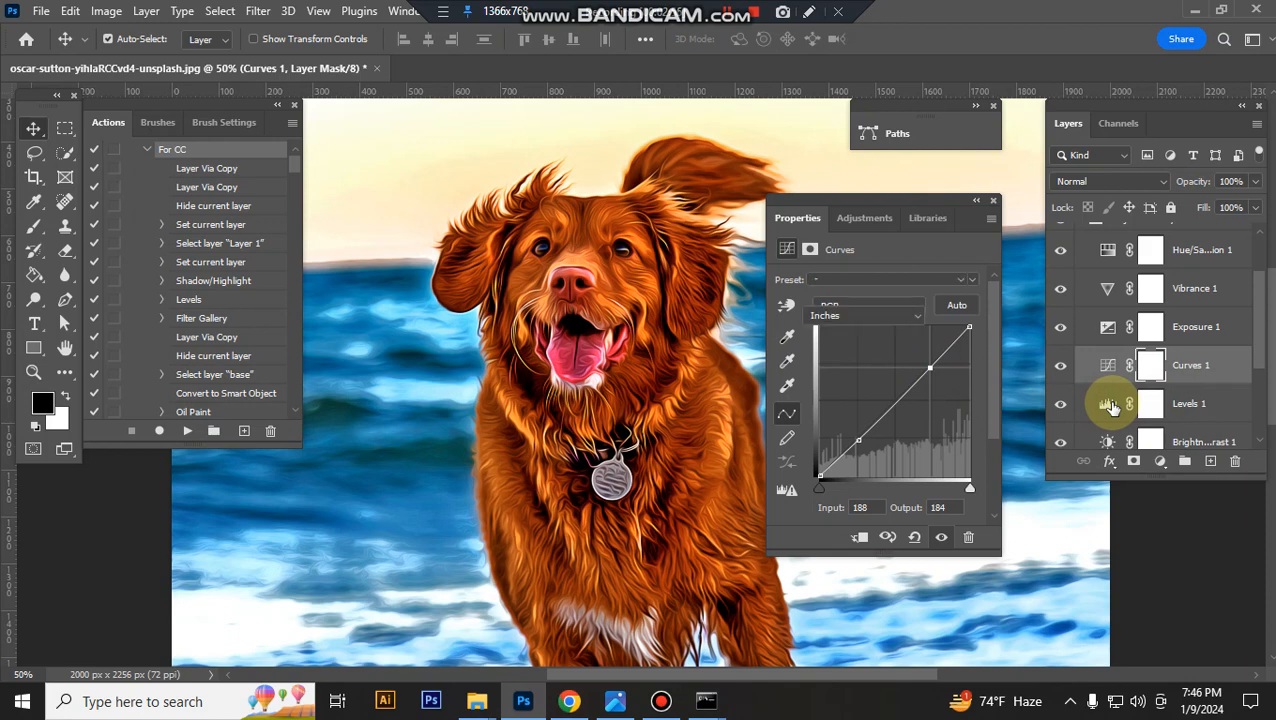
{"action": "left_click", "coordinate": [1108, 404]}
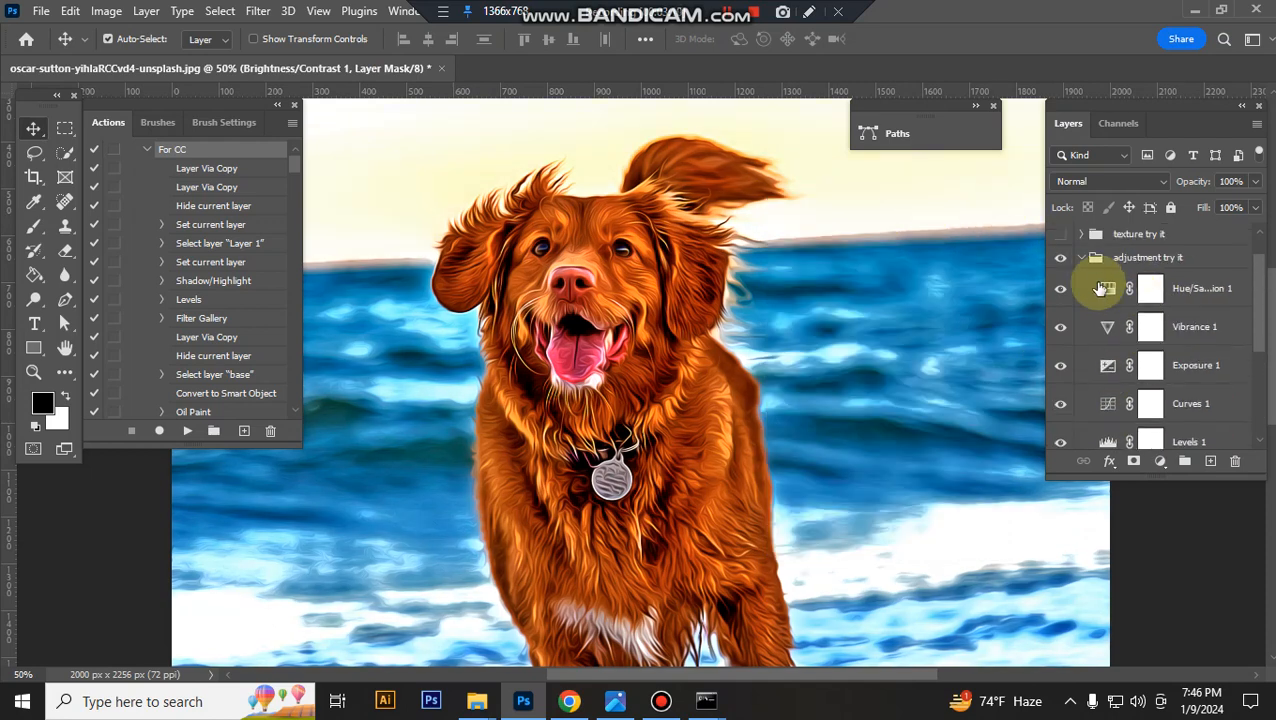
Step: Collapse the adjustment group and switch on the color change option layer
{"action": "left_click", "coordinate": [1080, 296]}
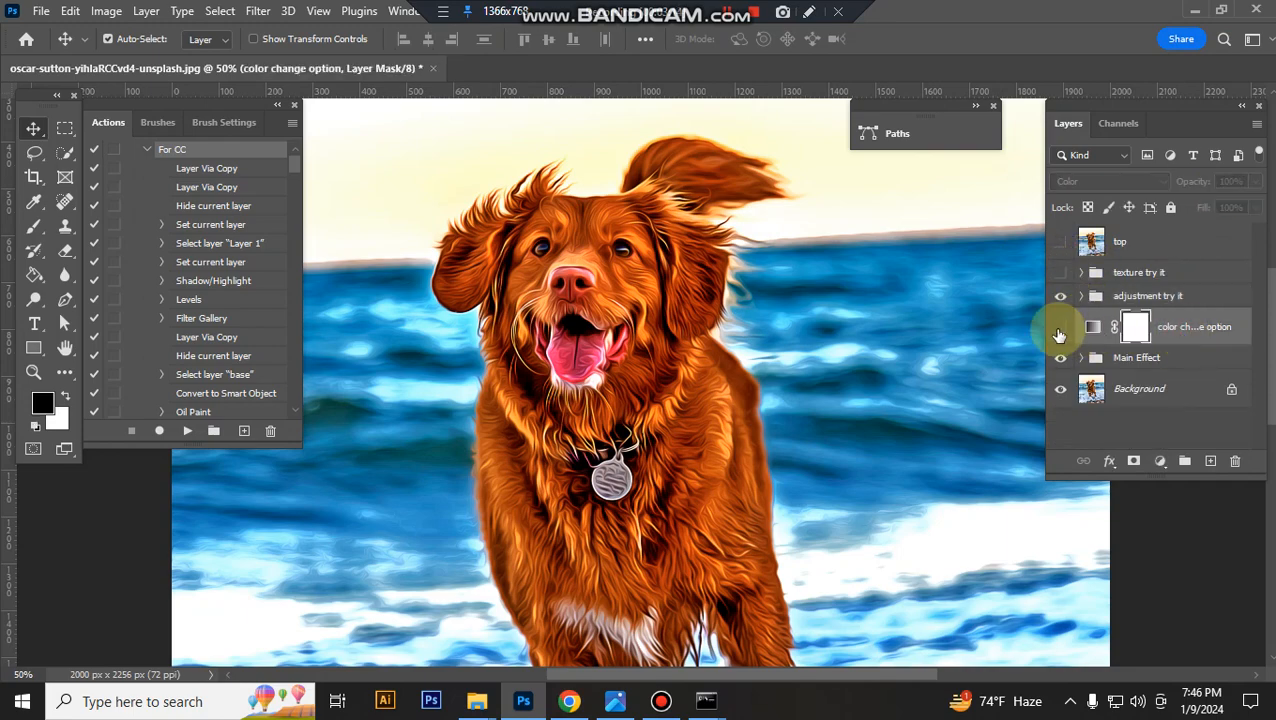
{"action": "left_click", "coordinate": [1060, 328]}
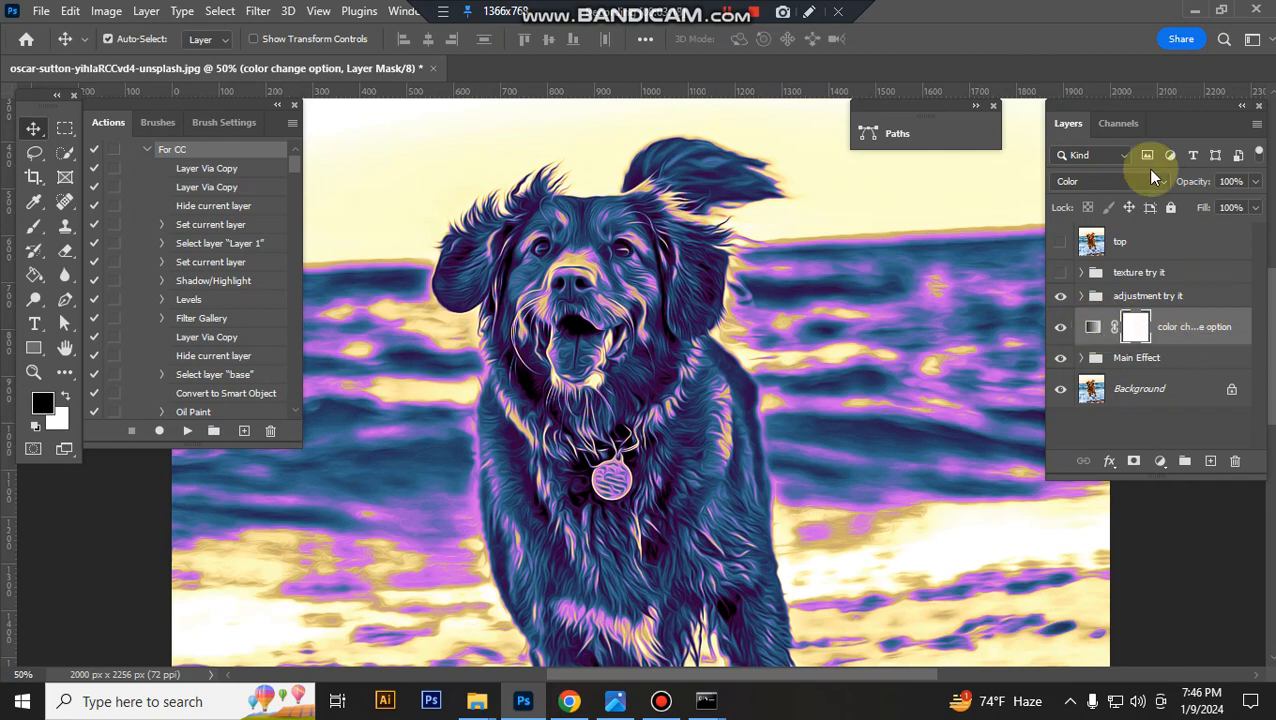
Step: Try Hue blending on the color layer, settle on Color, and bring up its gradient map settings
{"action": "left_click", "coordinate": [1090, 180]}
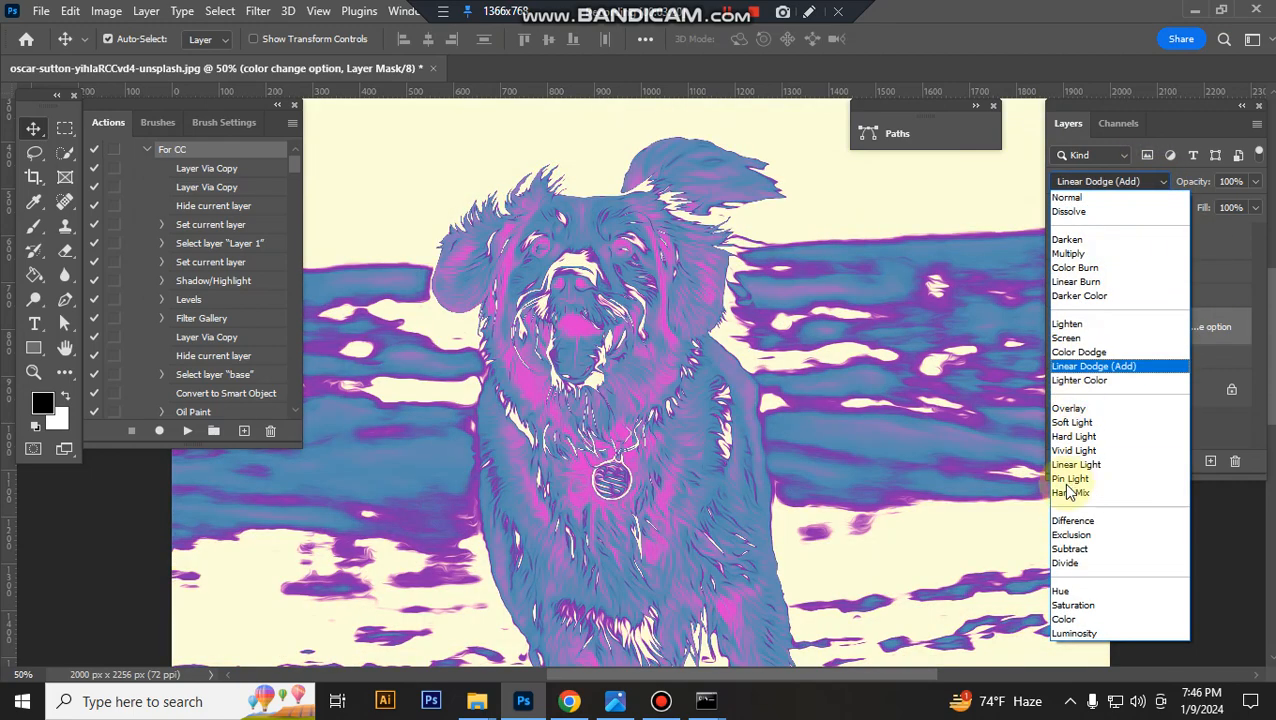
{"action": "left_click", "coordinate": [1062, 592]}
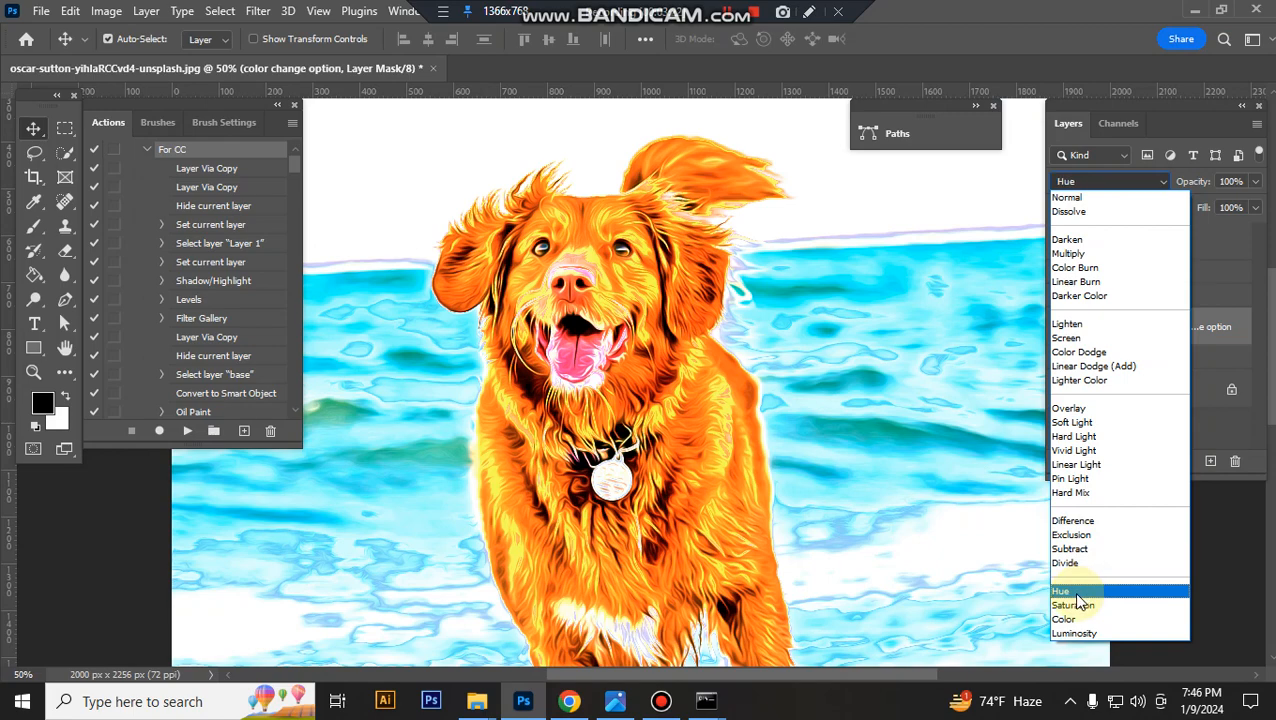
{"action": "left_click", "coordinate": [1064, 618]}
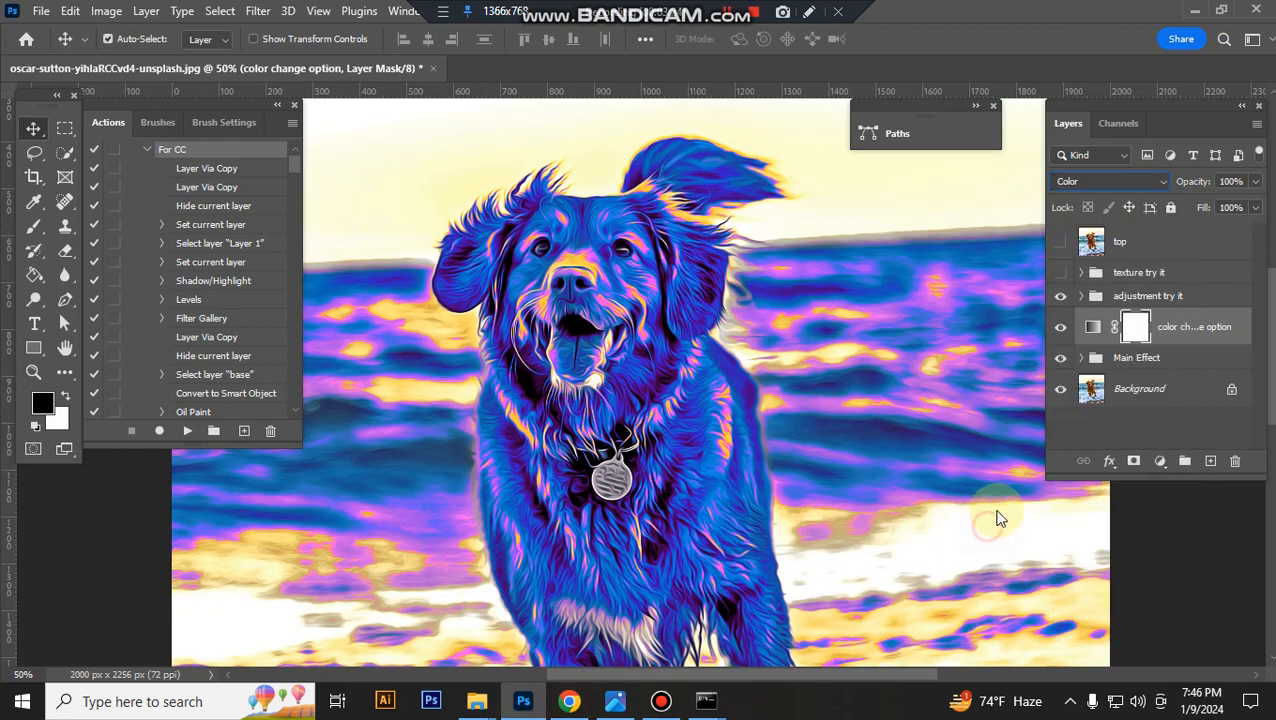
{"action": "double_click", "coordinate": [1092, 326]}
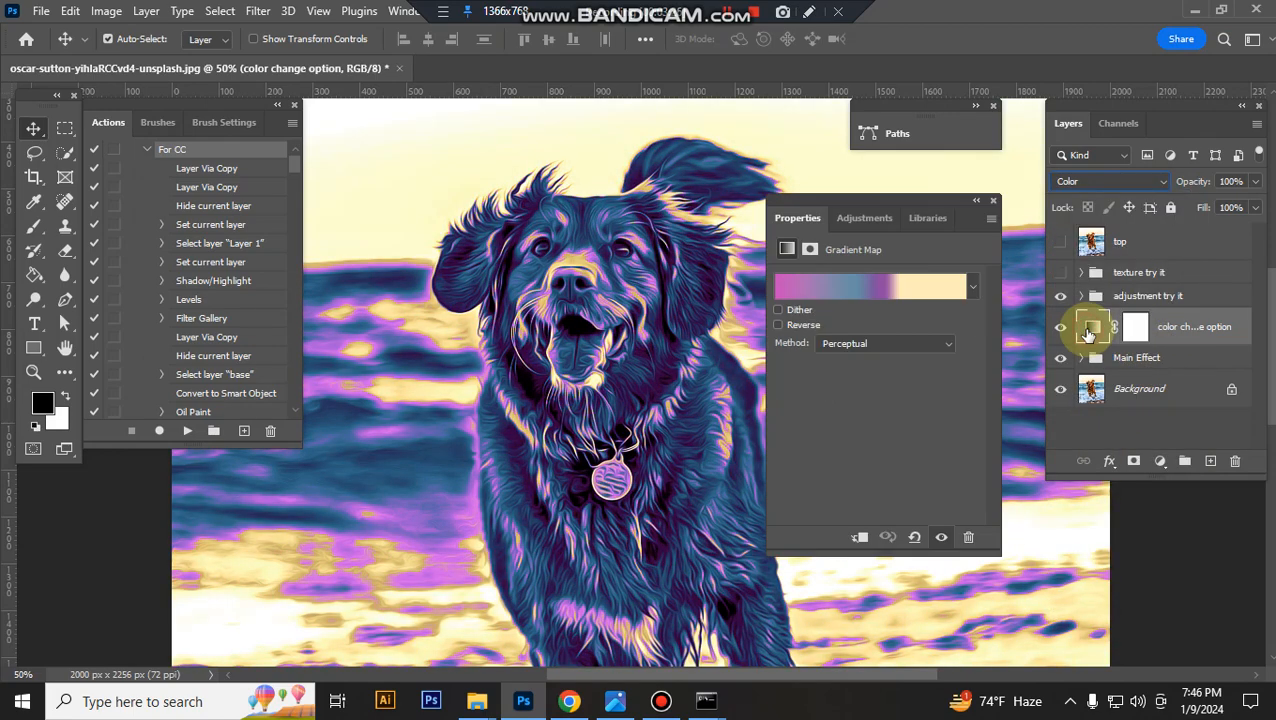
Step: Try red-purple, blue, blue-purple, orange, green and teal-yellow gradient presets on the dog
{"action": "left_click", "coordinate": [972, 288]}
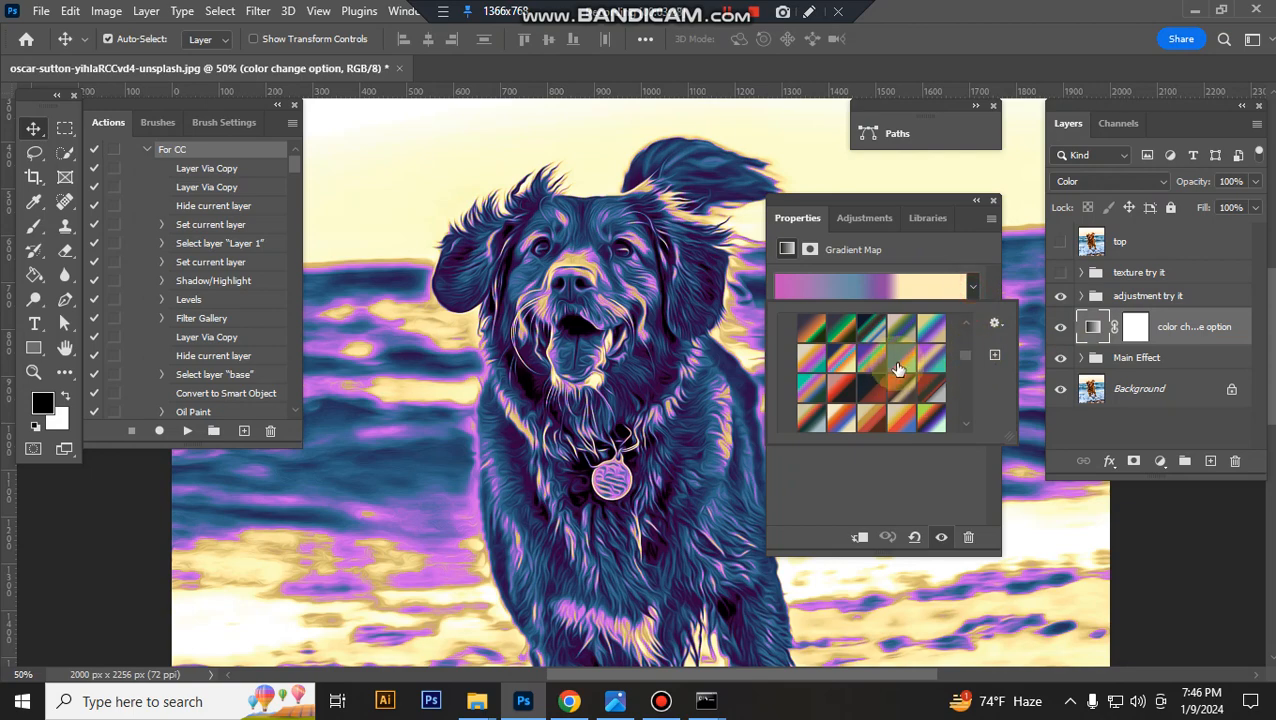
{"action": "left_click", "coordinate": [930, 396]}
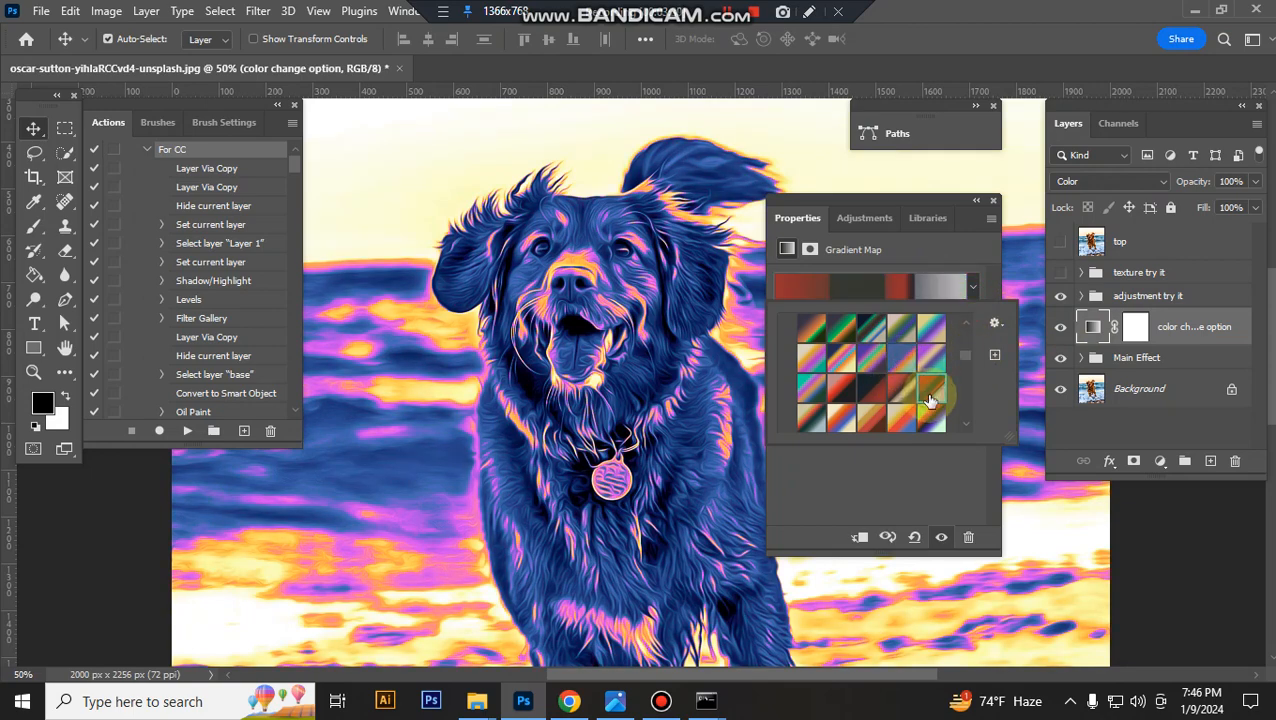
{"action": "left_click", "coordinate": [900, 390]}
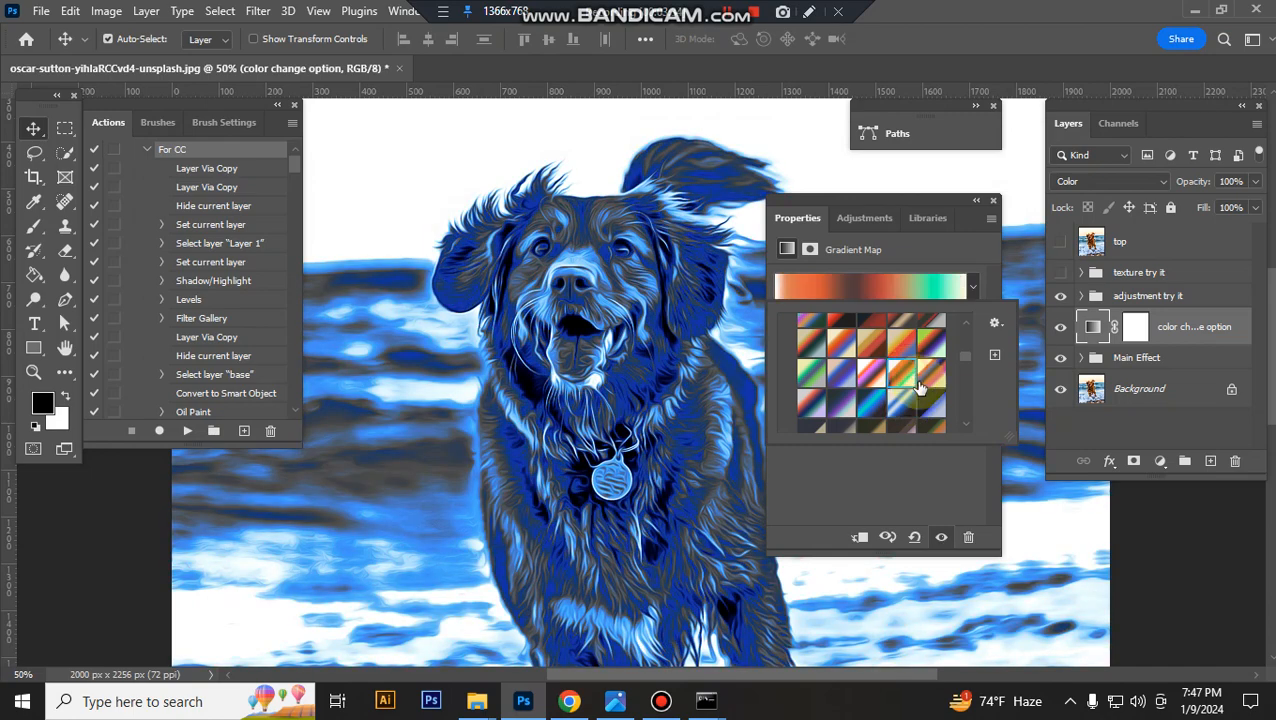
{"action": "left_click", "coordinate": [930, 360]}
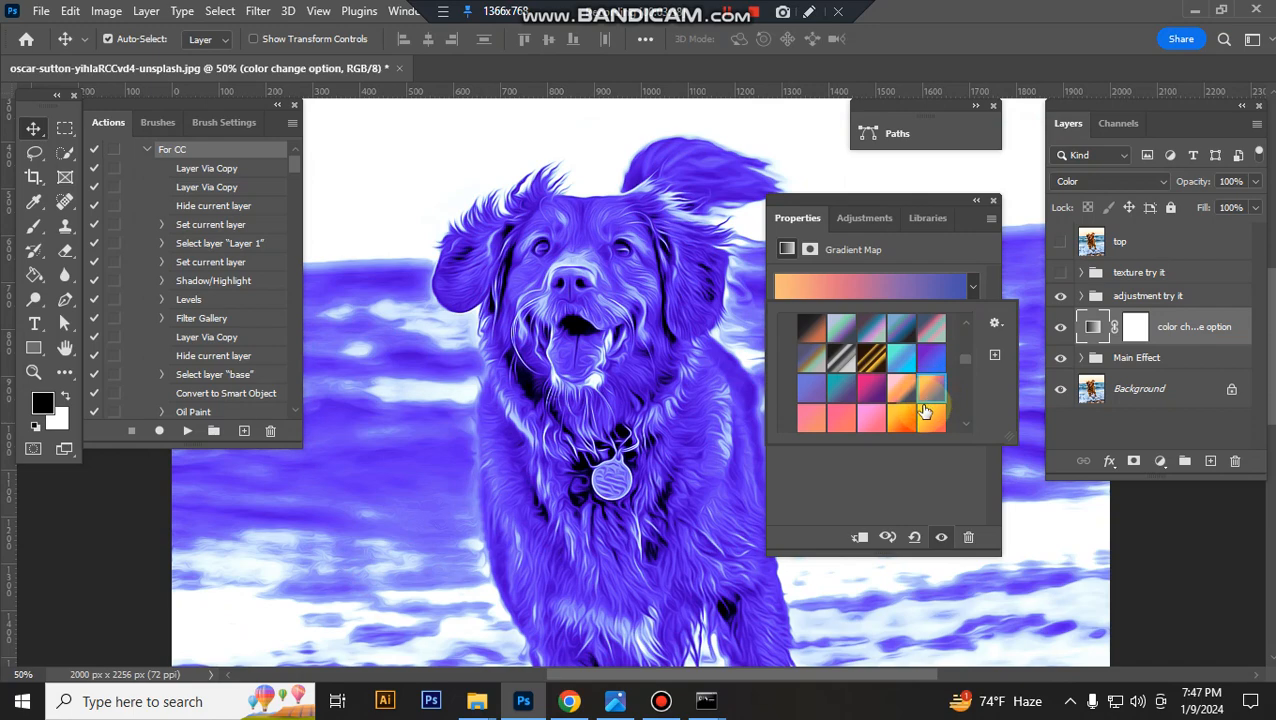
{"action": "left_click", "coordinate": [896, 376]}
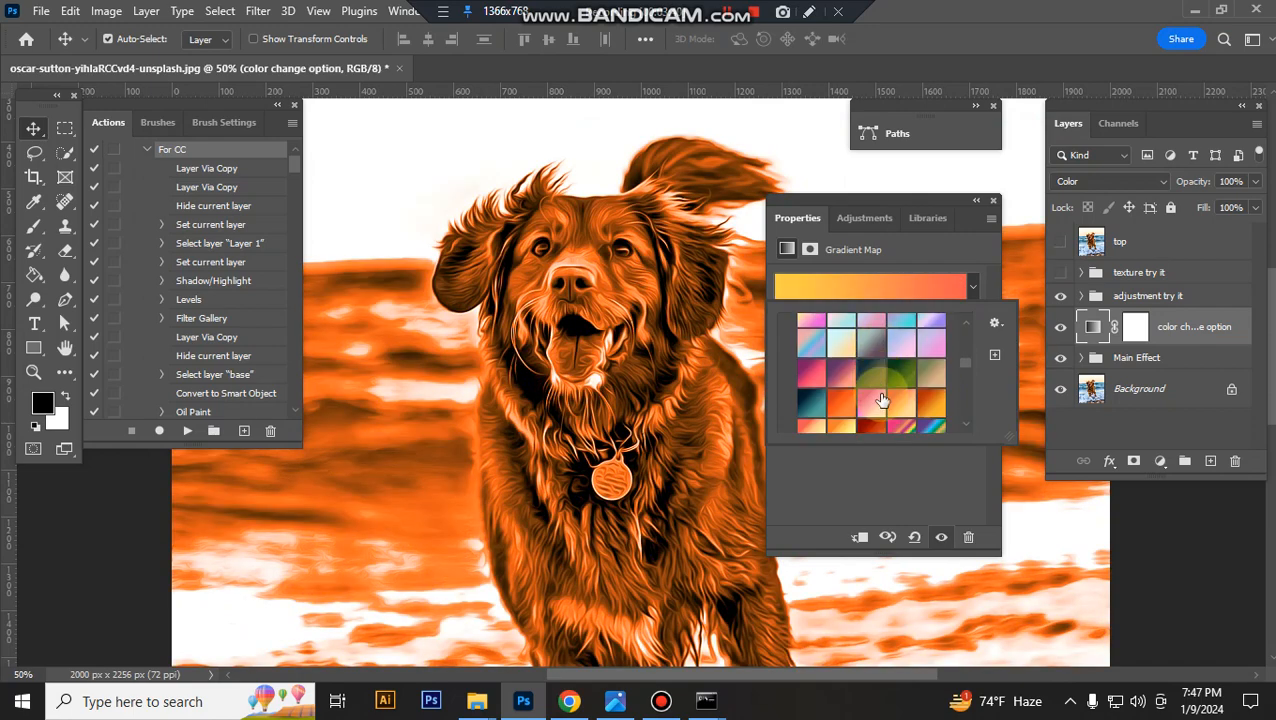
{"action": "left_click", "coordinate": [898, 378]}
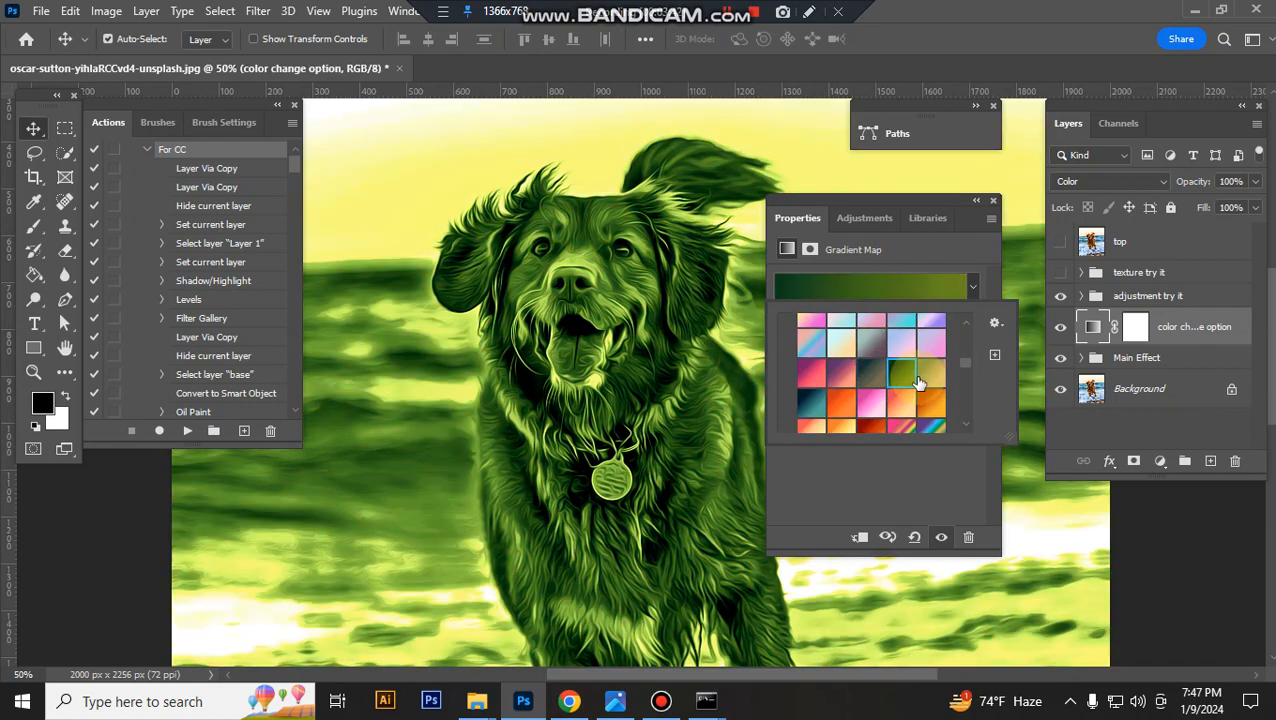
{"action": "left_click", "coordinate": [930, 362]}
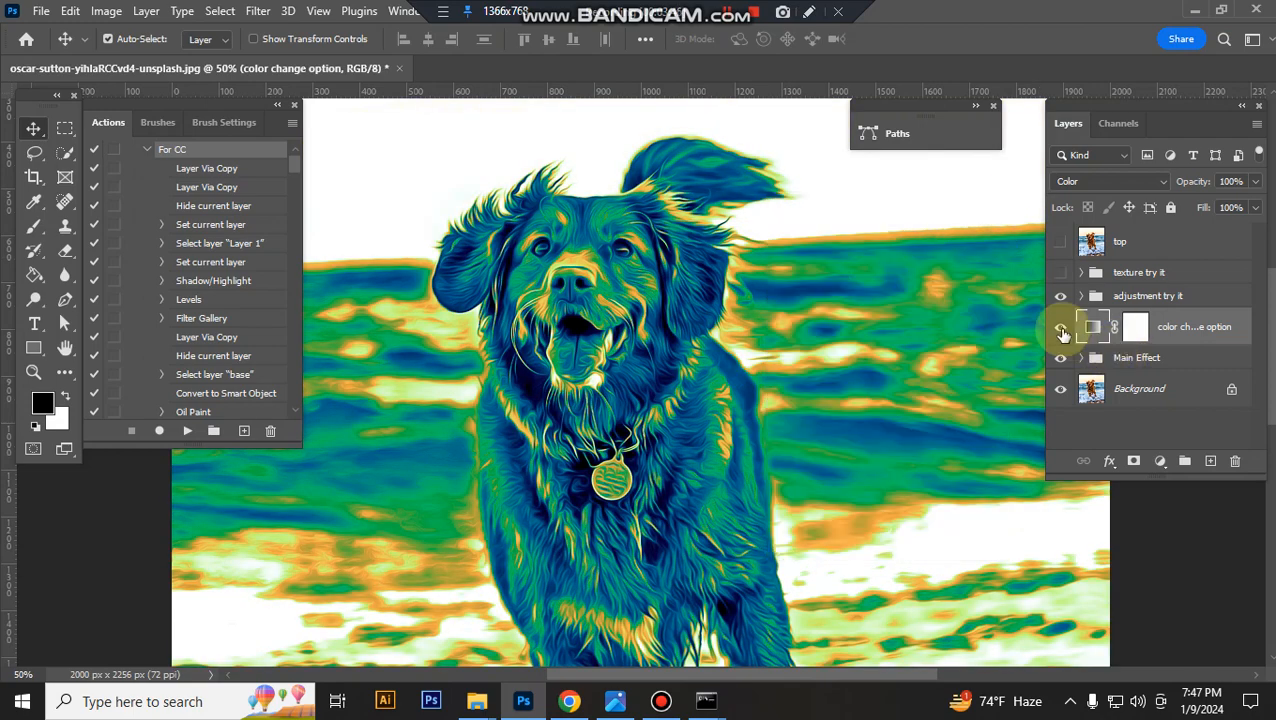
Step: Hide the color change option layer again
{"action": "left_click", "coordinate": [1060, 326]}
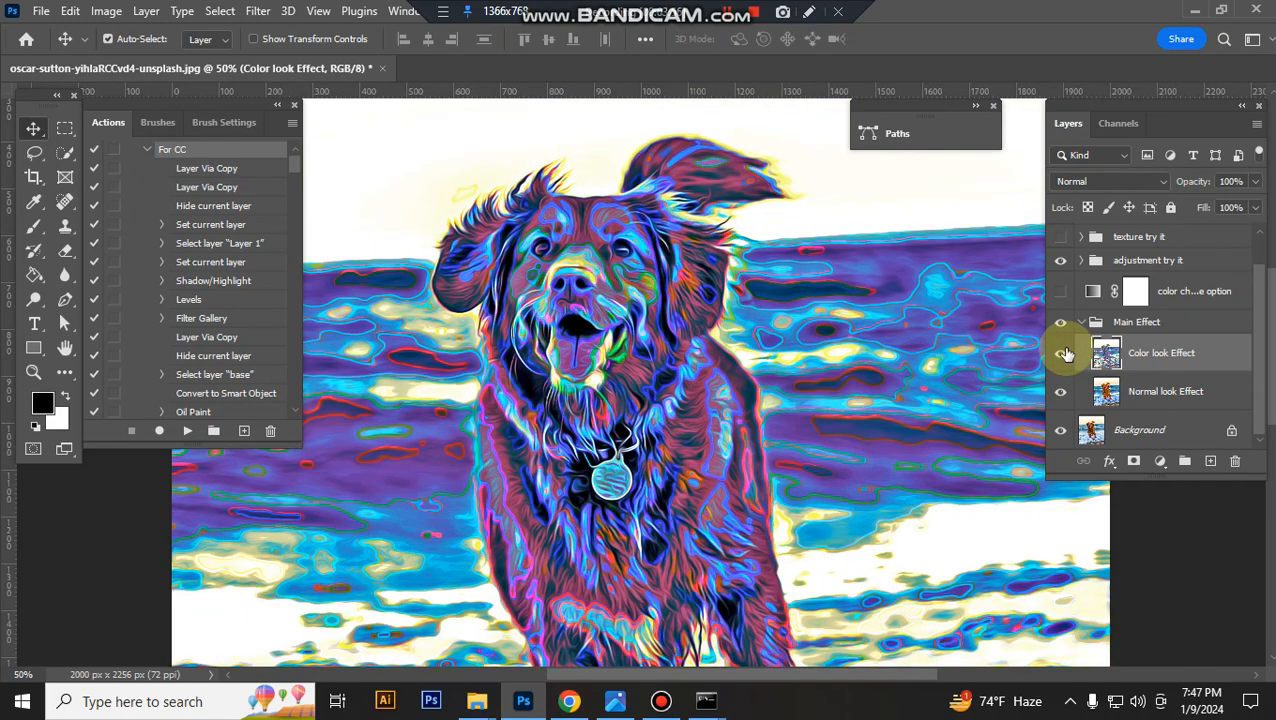
Step: Expand the Main Effect group and hide Color look Effect, restoring natural orange fur and blue sea
{"action": "left_click", "coordinate": [1060, 352]}
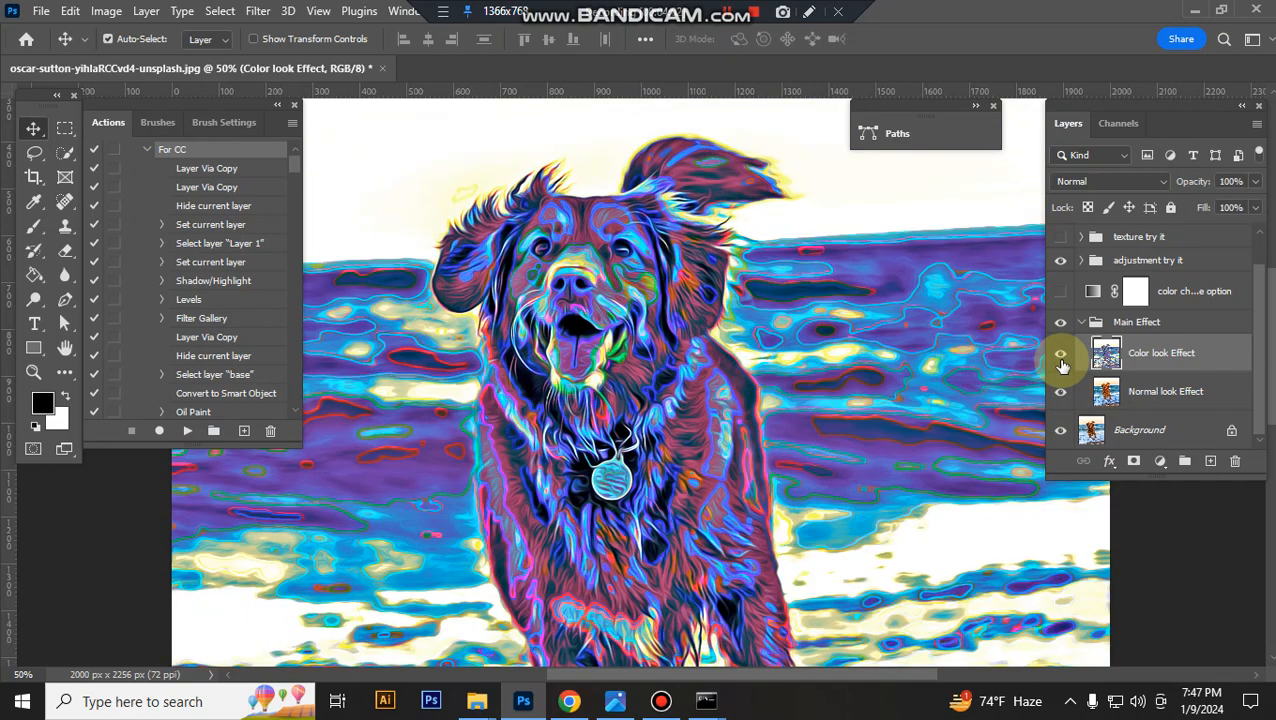
{"action": "left_click", "coordinate": [1060, 352]}
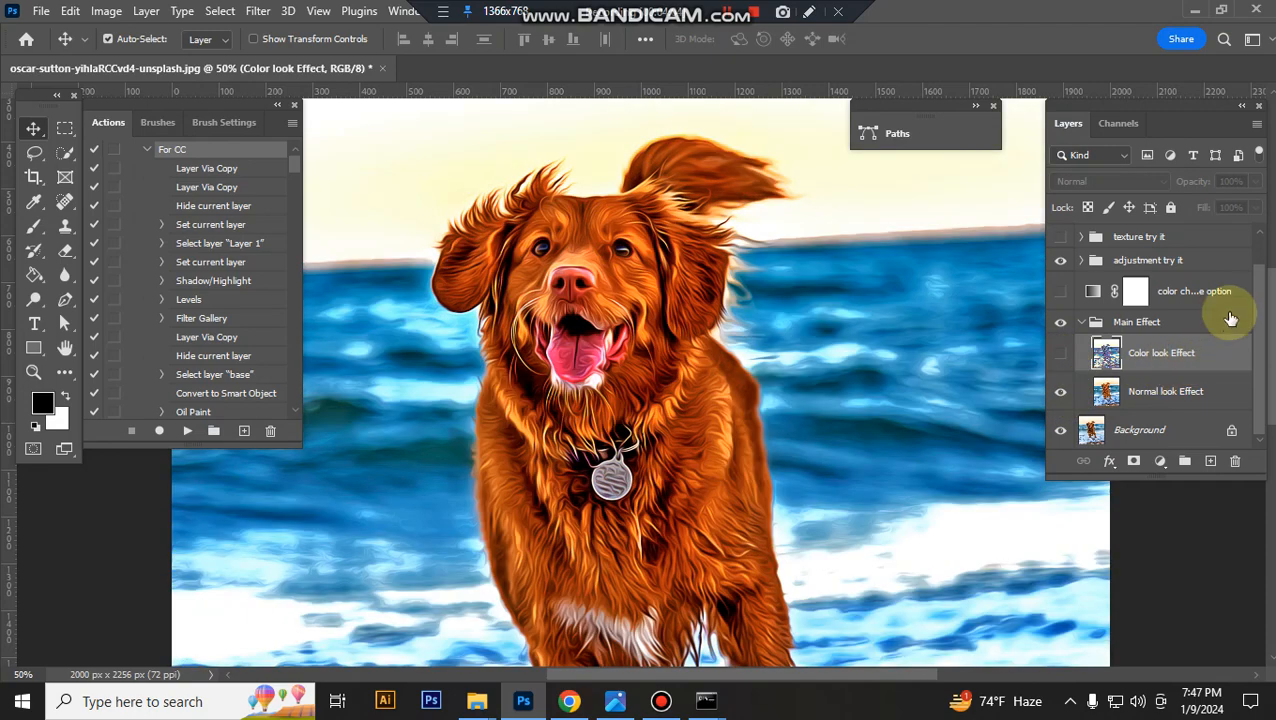